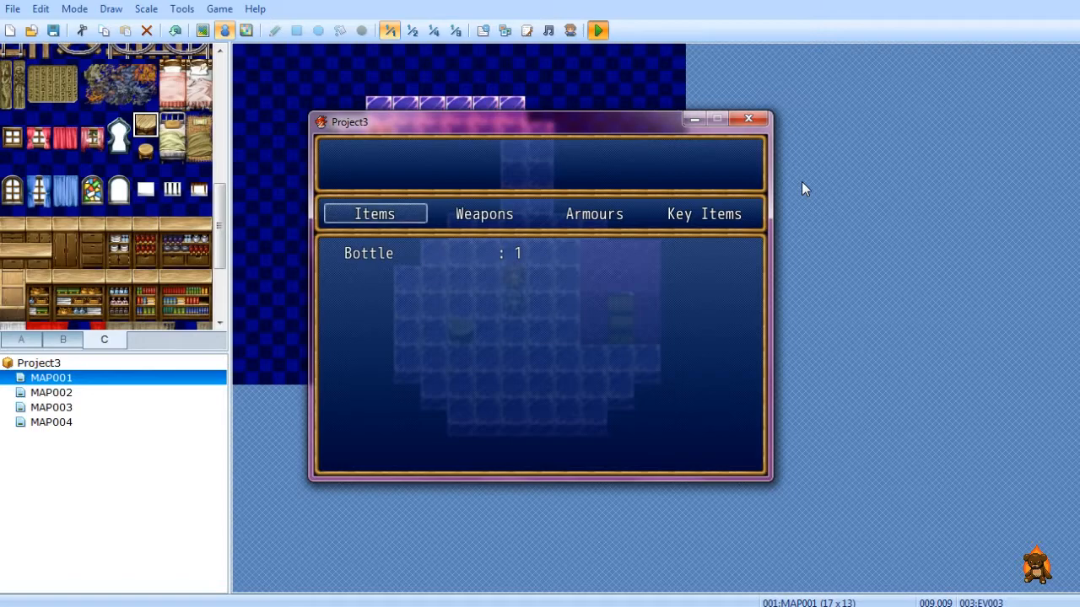
mouse_move(588, 183)
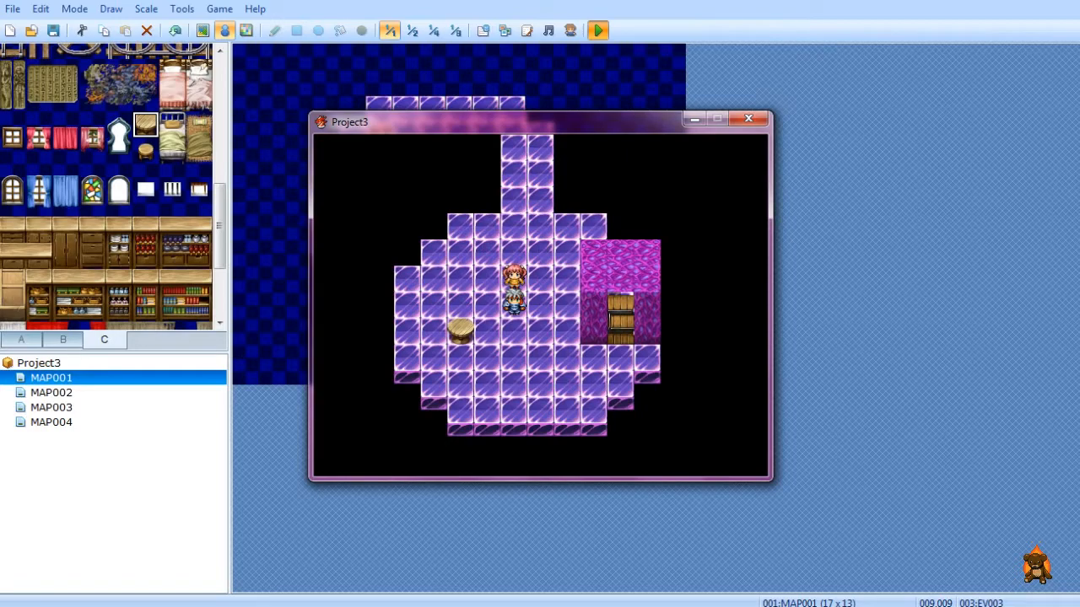
mouse_move(749, 119)
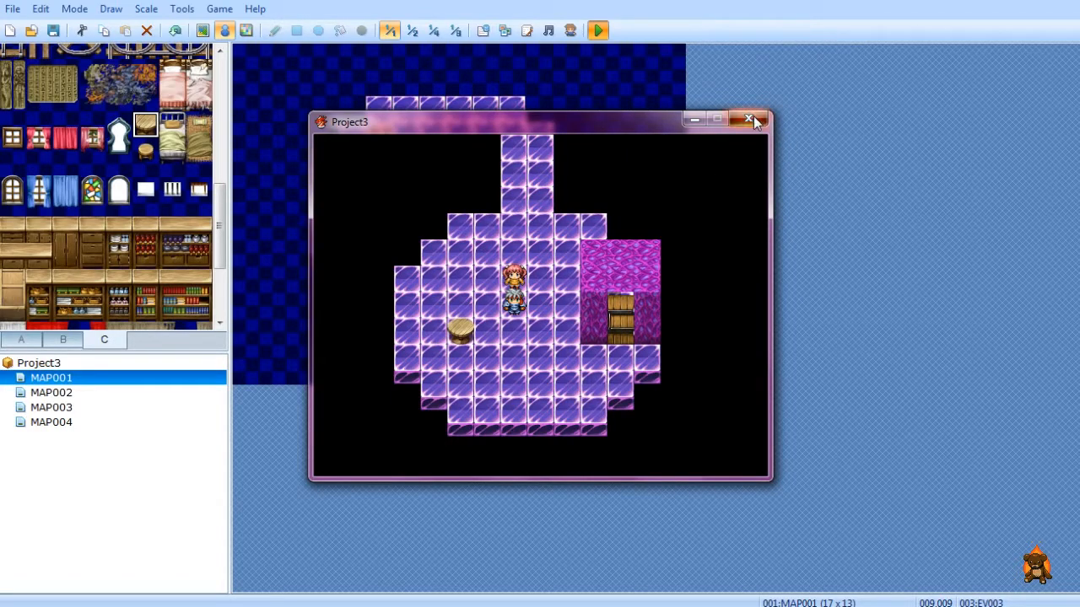
Stop the playtest, glance at MAP002, return to MAP001 and review the switch event transferring to MAP002.
click(748, 118)
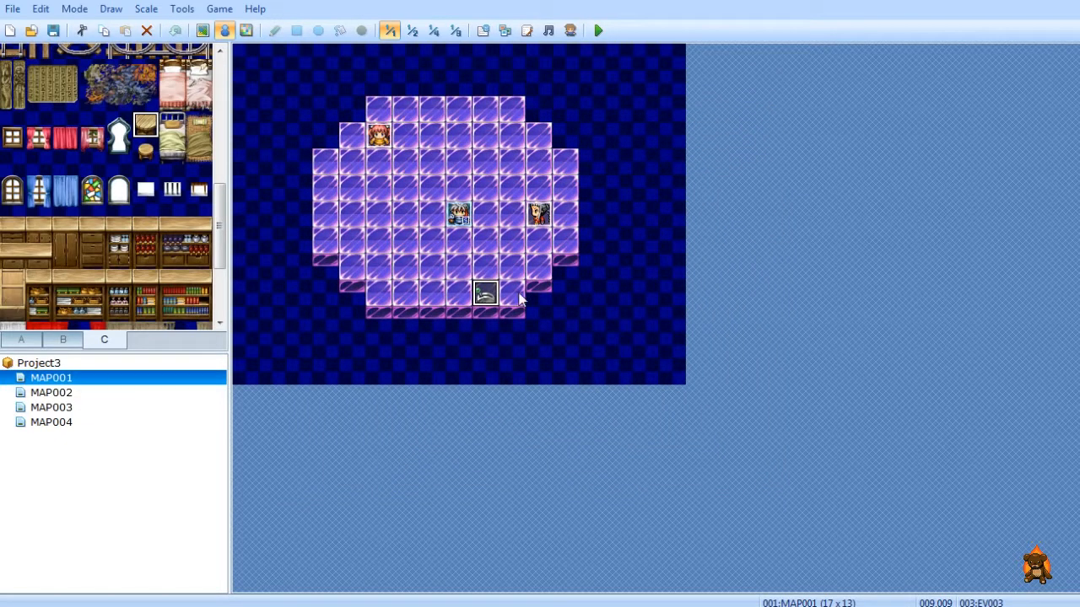
mouse_move(76, 400)
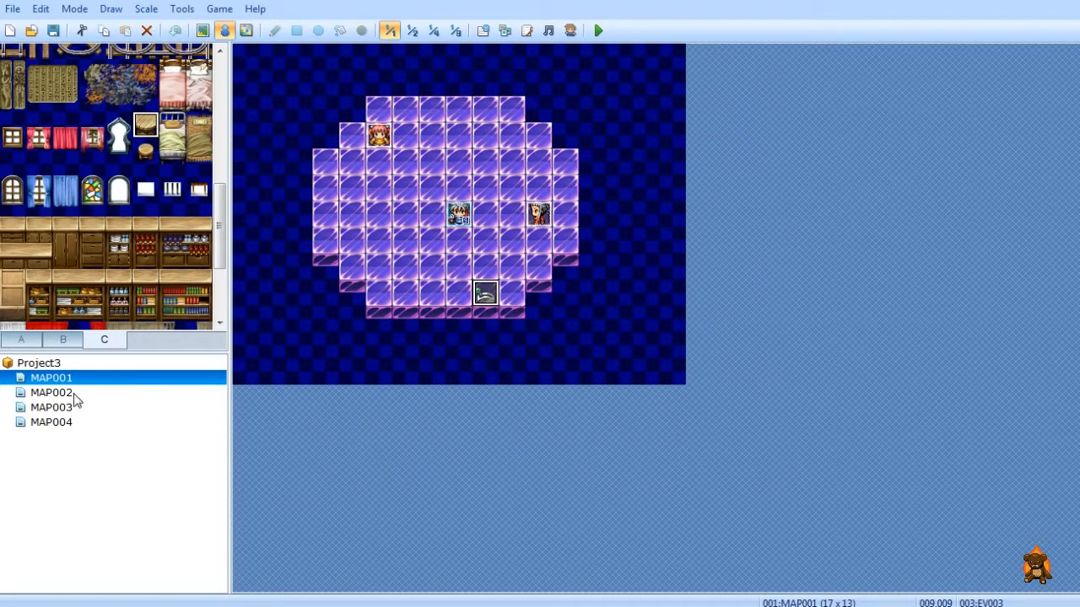
click(51, 392)
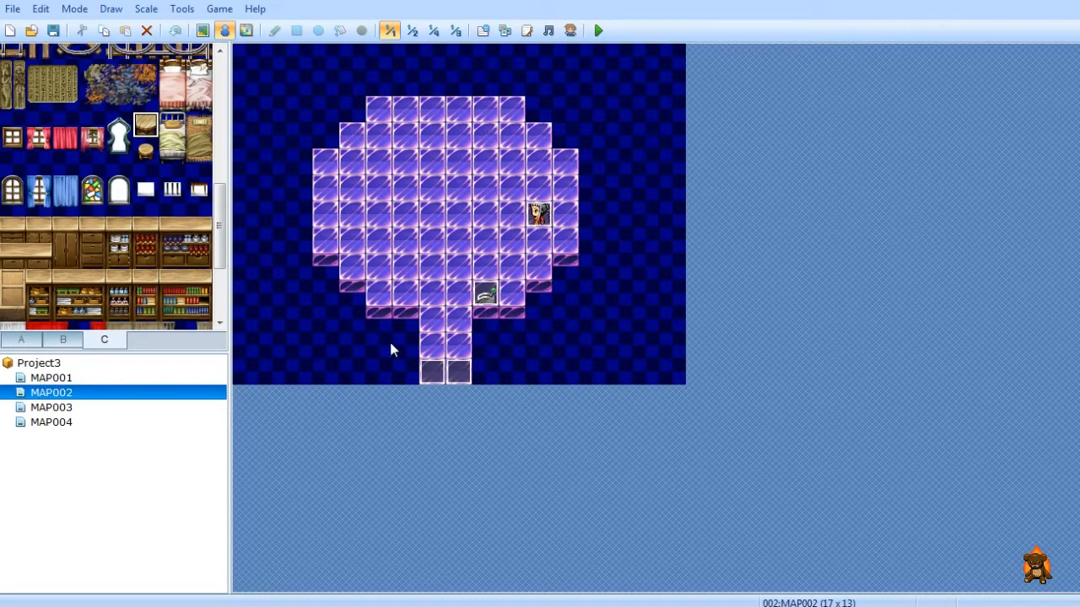
click(51, 377)
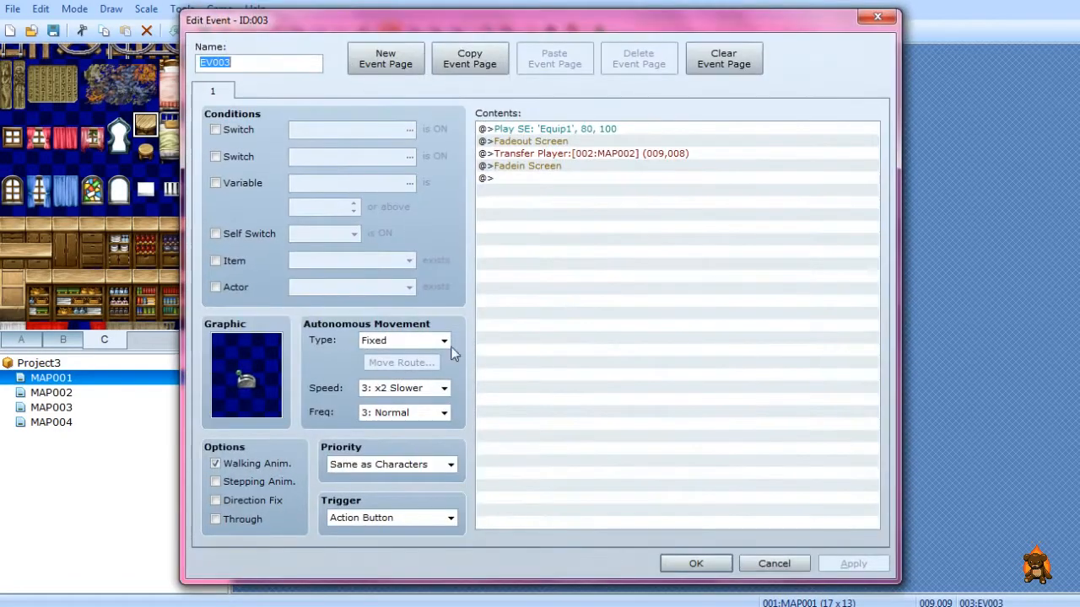
mouse_move(249, 223)
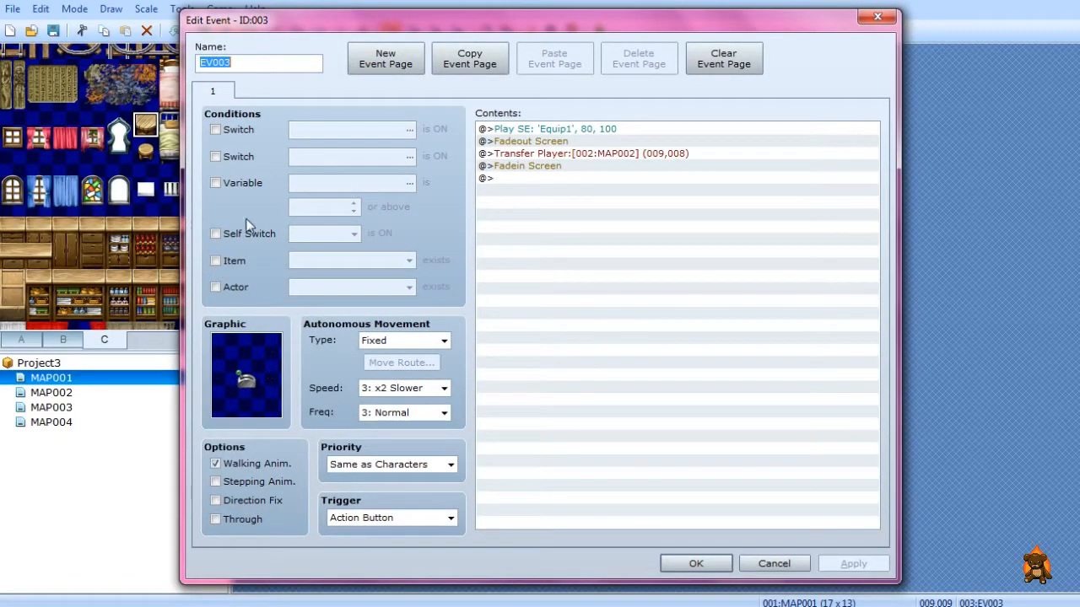
mouse_move(245, 396)
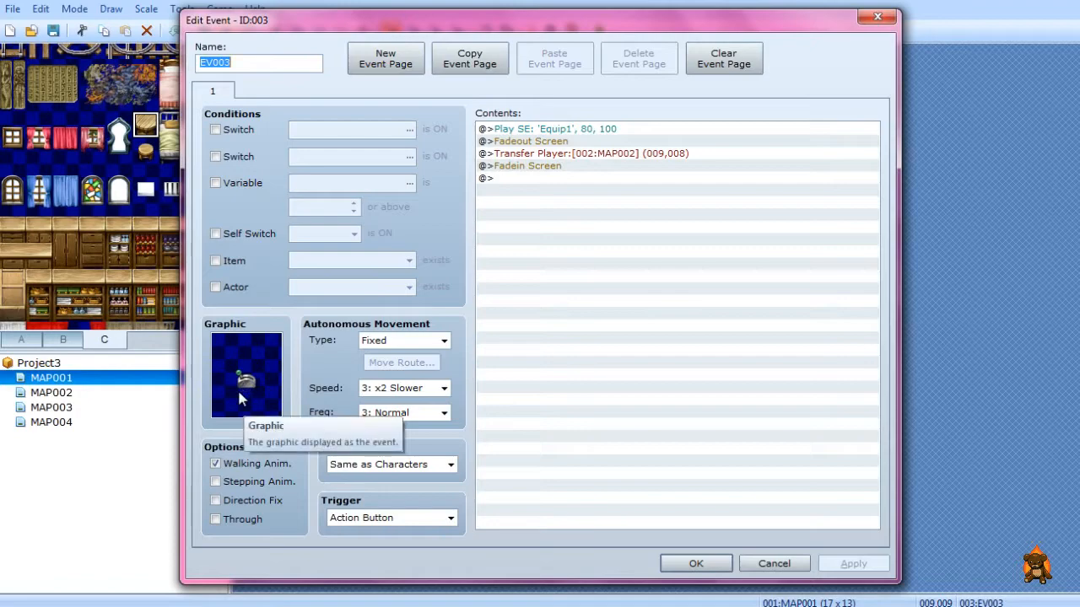
mouse_move(548, 133)
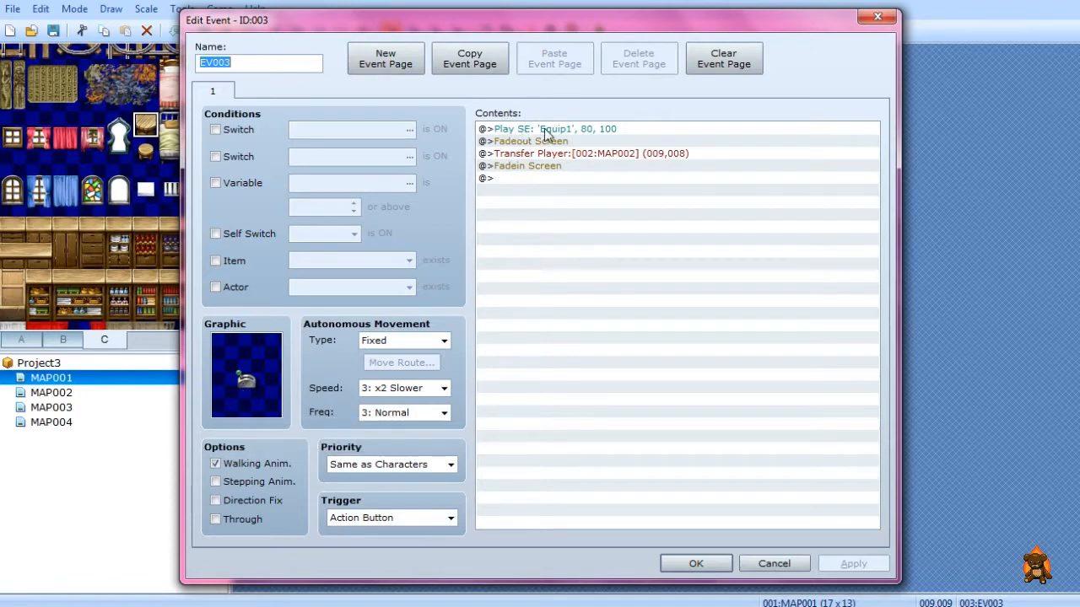
mouse_move(603, 147)
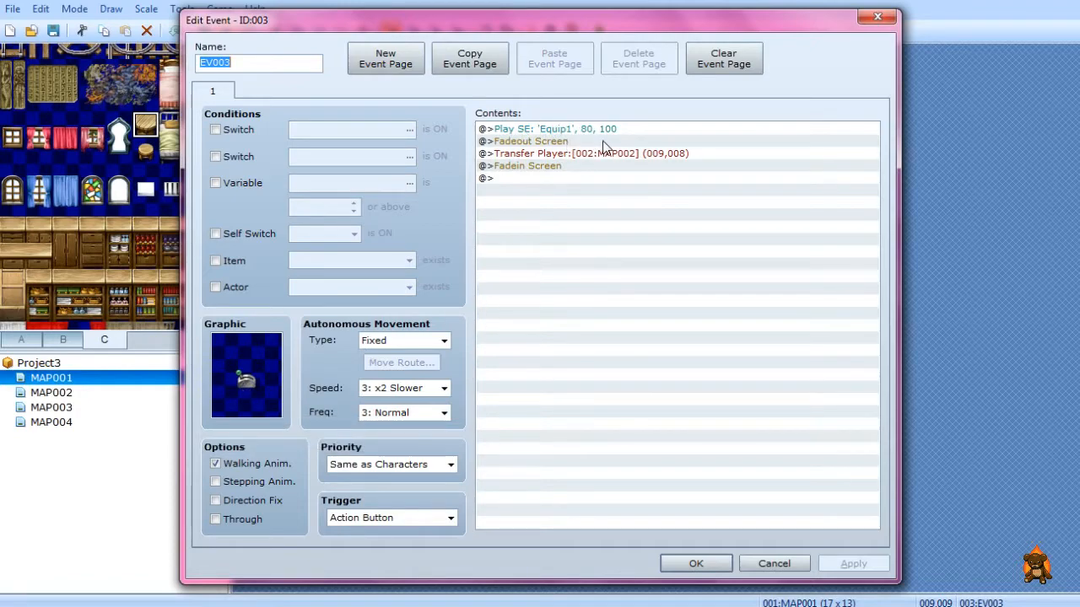
mouse_move(774, 166)
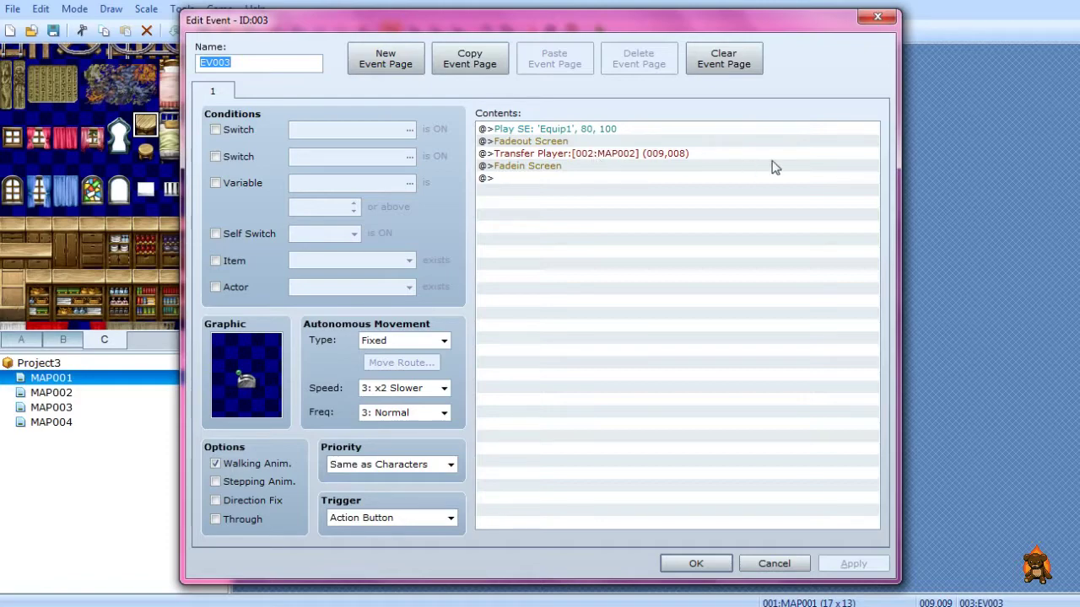
mouse_move(792, 21)
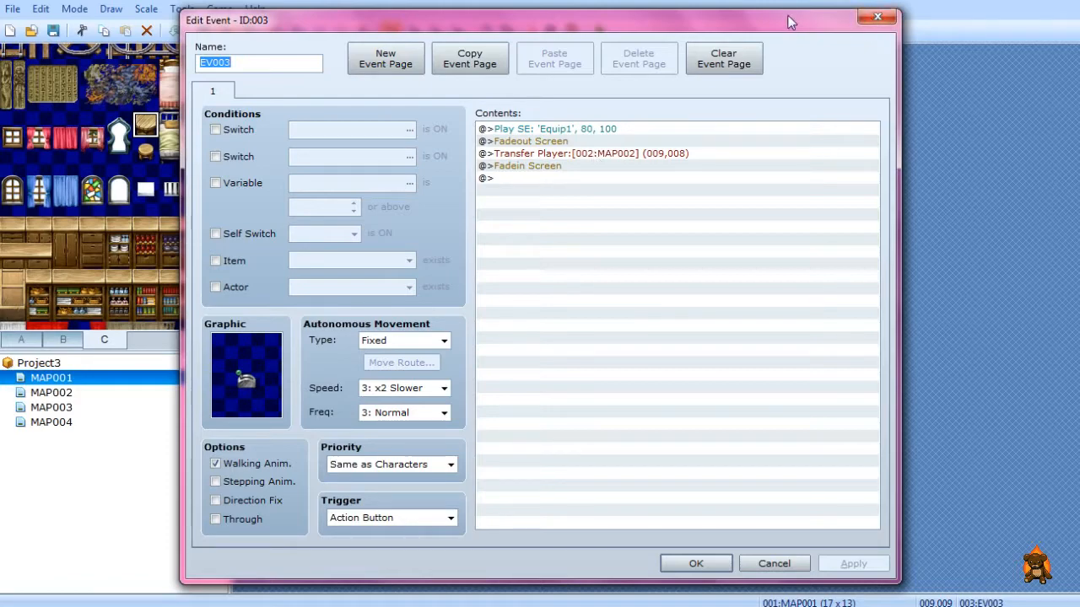
mouse_move(800, 103)
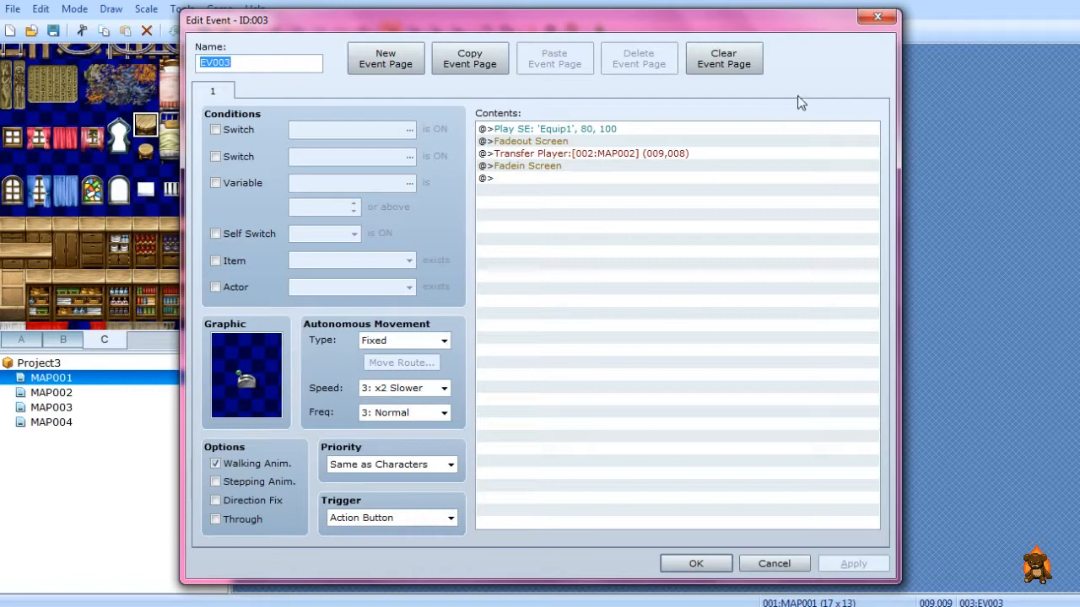
mouse_move(877, 16)
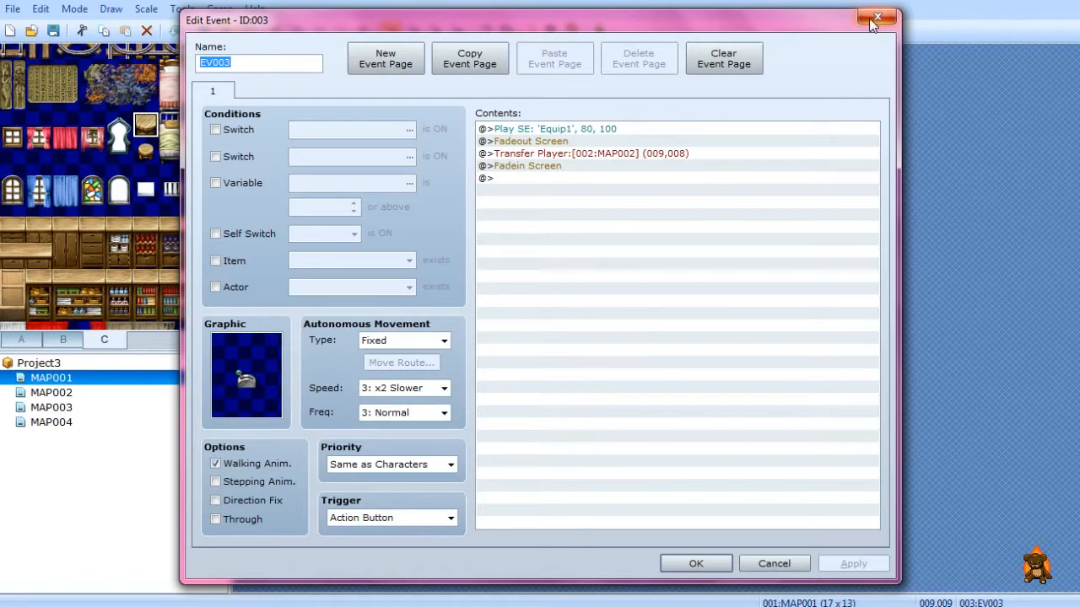
click(877, 17)
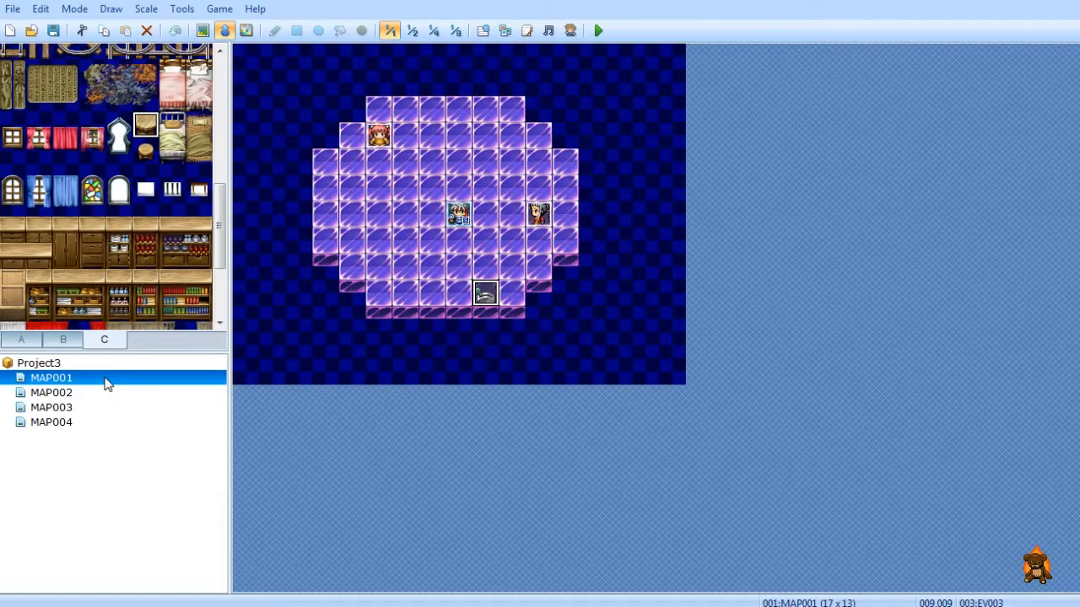
On MAP002 inspect the bridge-end event EV004 transferring to MAP003 and its Trigger choices.
click(51, 392)
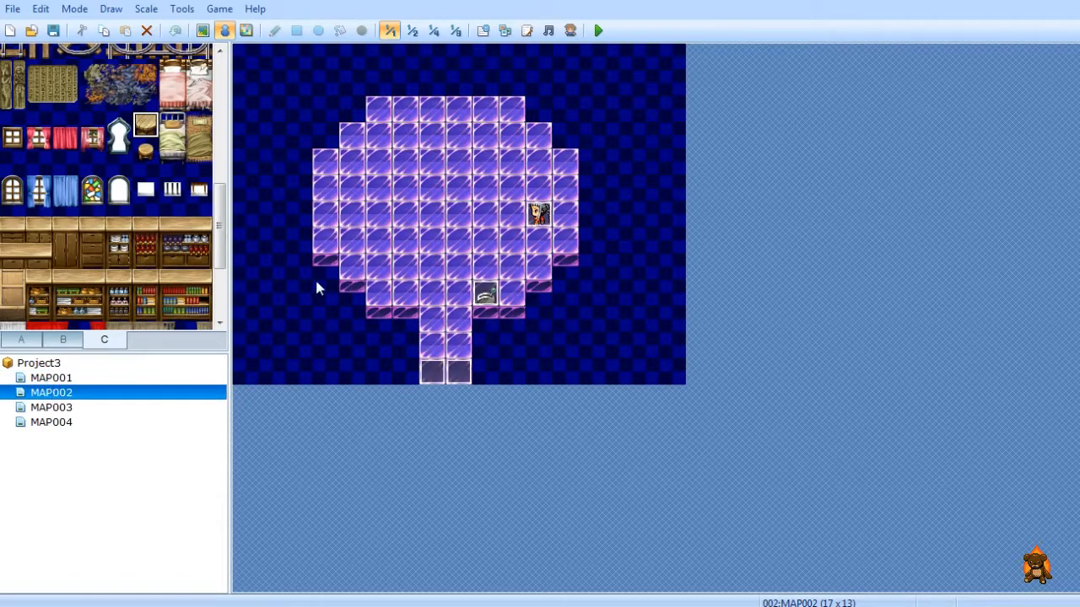
mouse_move(432, 373)
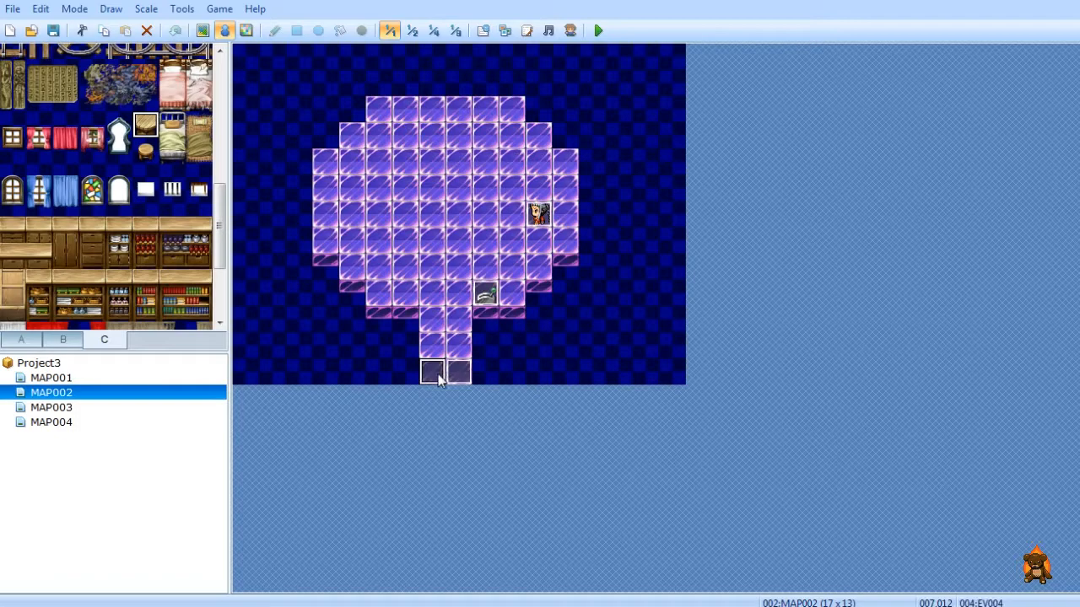
double_click(442, 371)
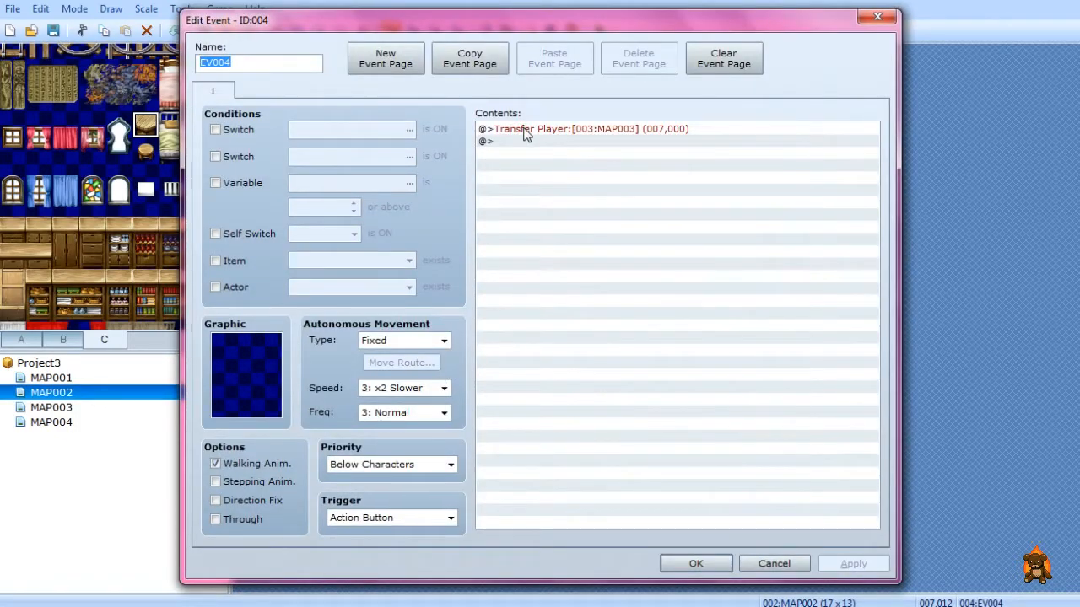
mouse_move(546, 141)
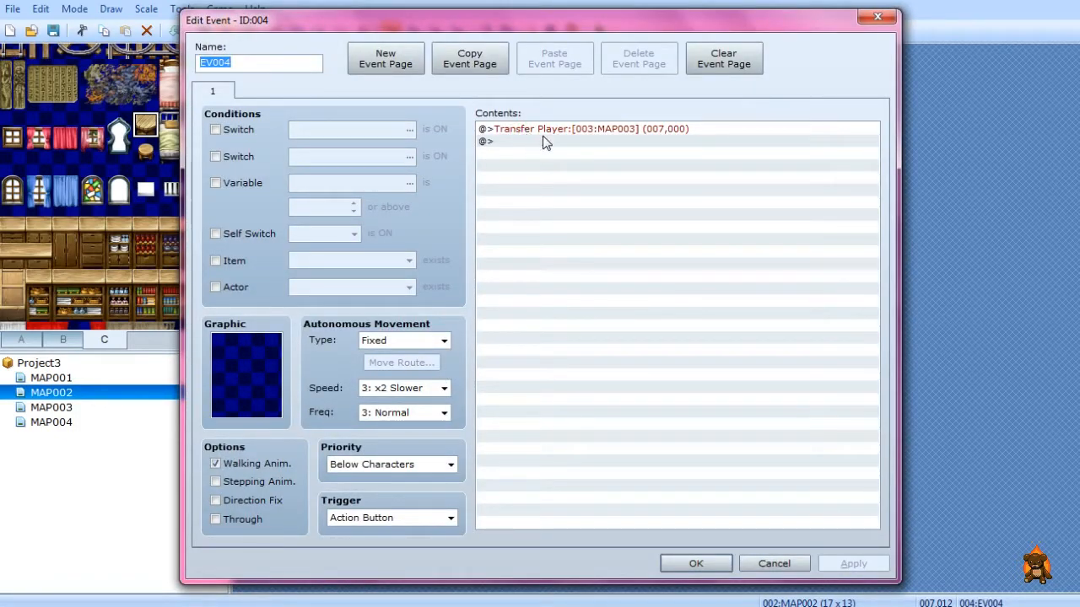
mouse_move(620, 138)
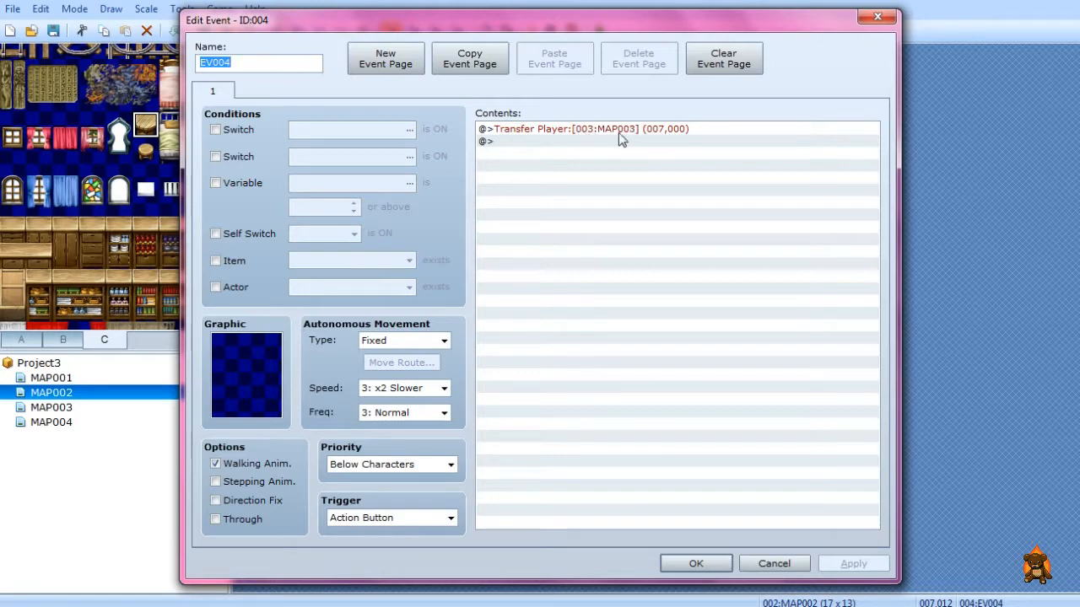
click(449, 518)
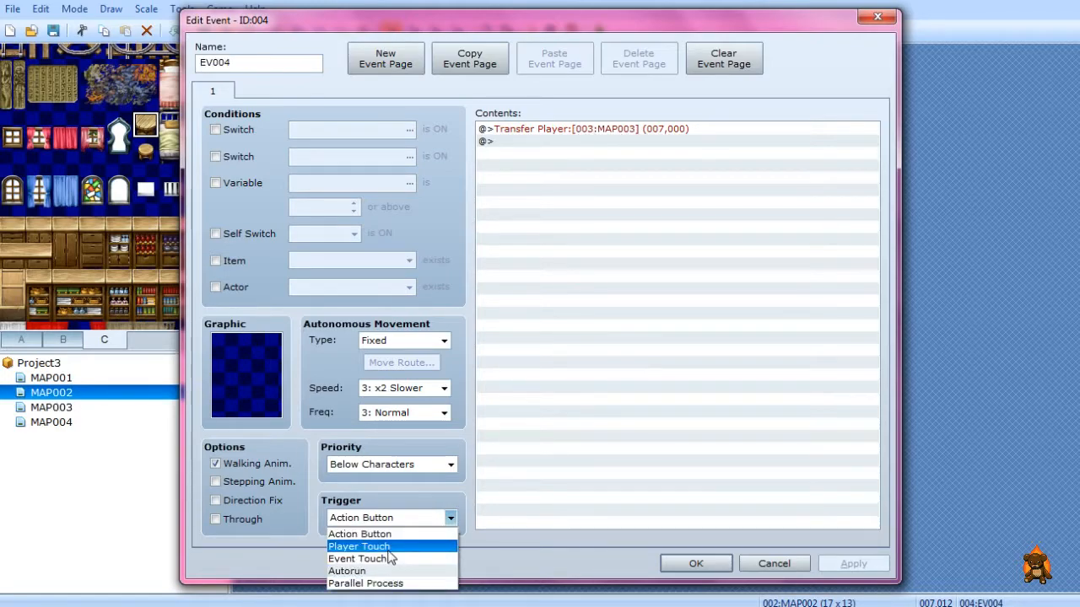
click(358, 545)
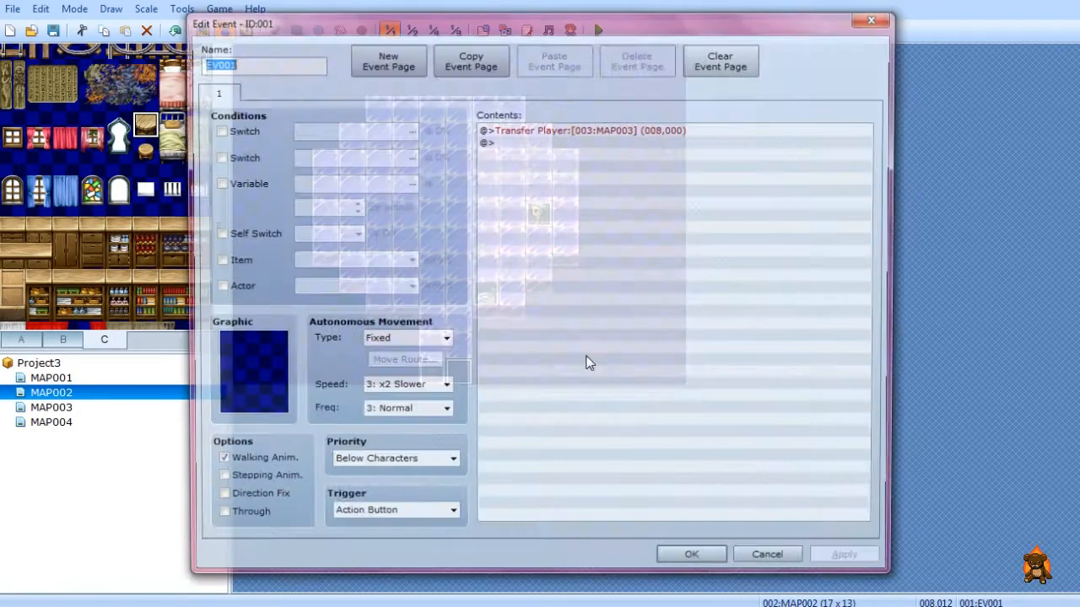
Switch to MAP003 and review its EV003 door event that opens and transfers within MAP003.
click(450, 509)
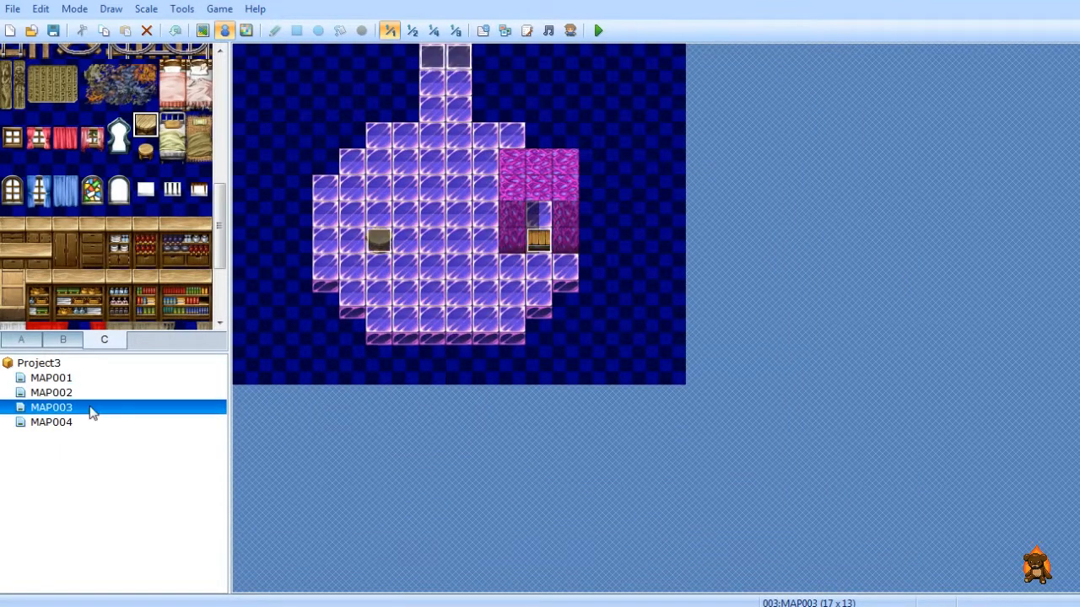
double_click(538, 242)
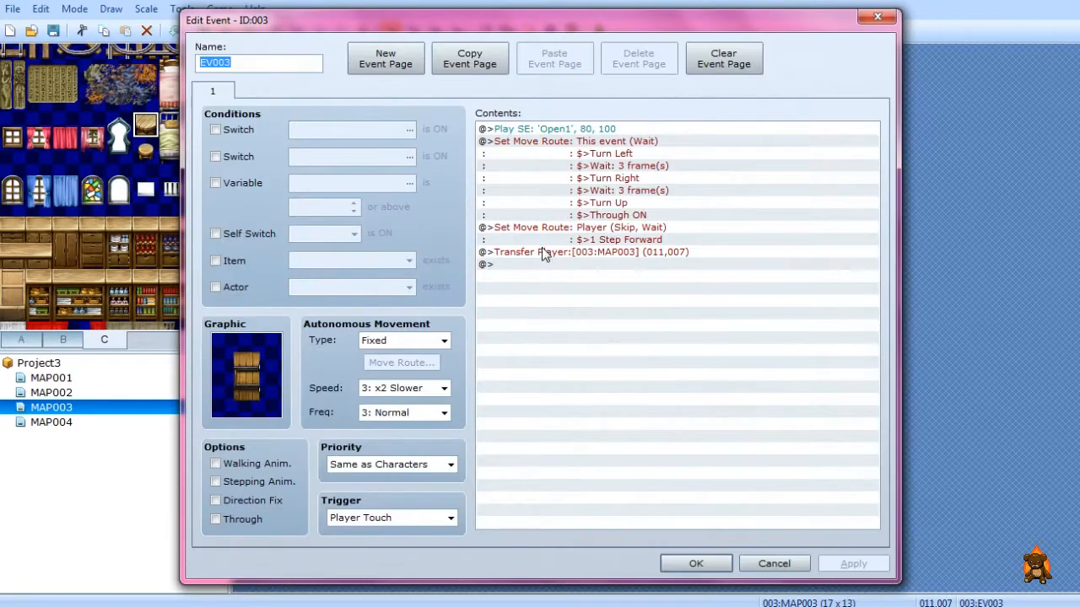
mouse_move(695, 564)
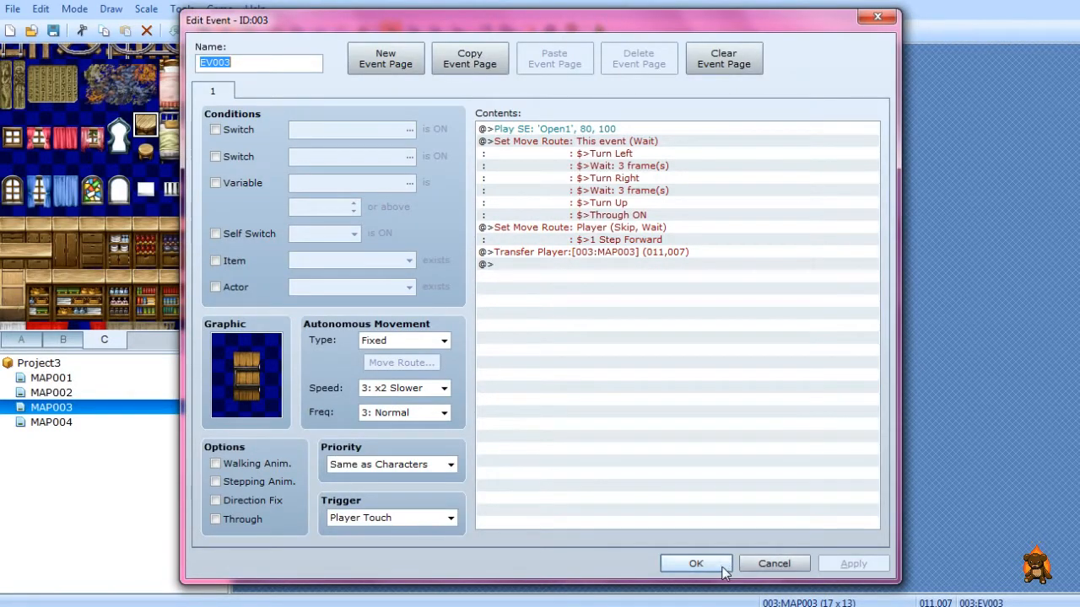
click(695, 563)
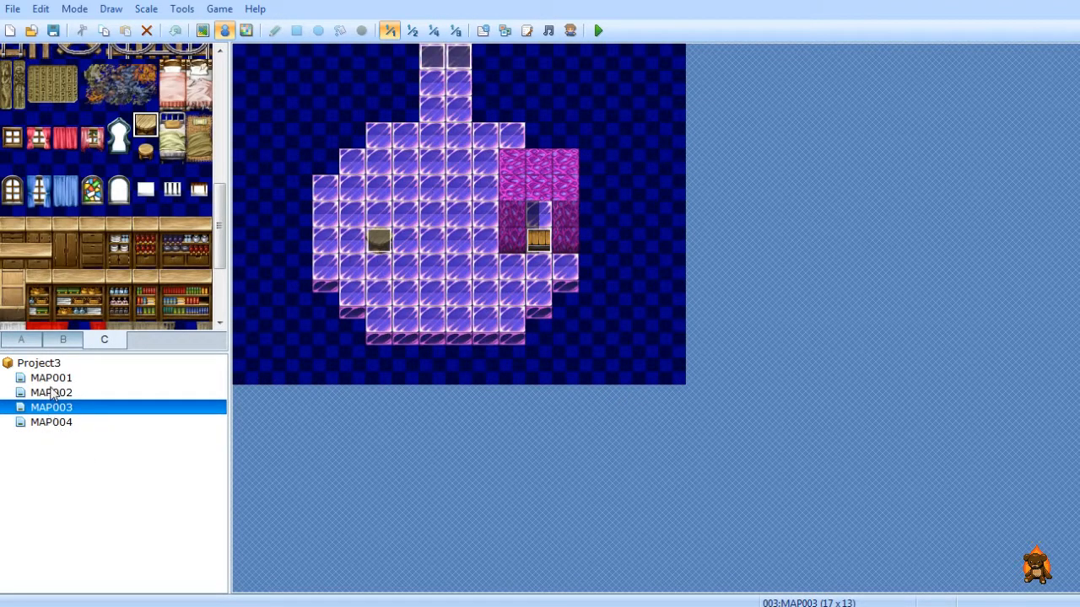
Flip between MAP002 and MAP001 in the map tree, ending on the MAP002 bridge map.
click(51, 393)
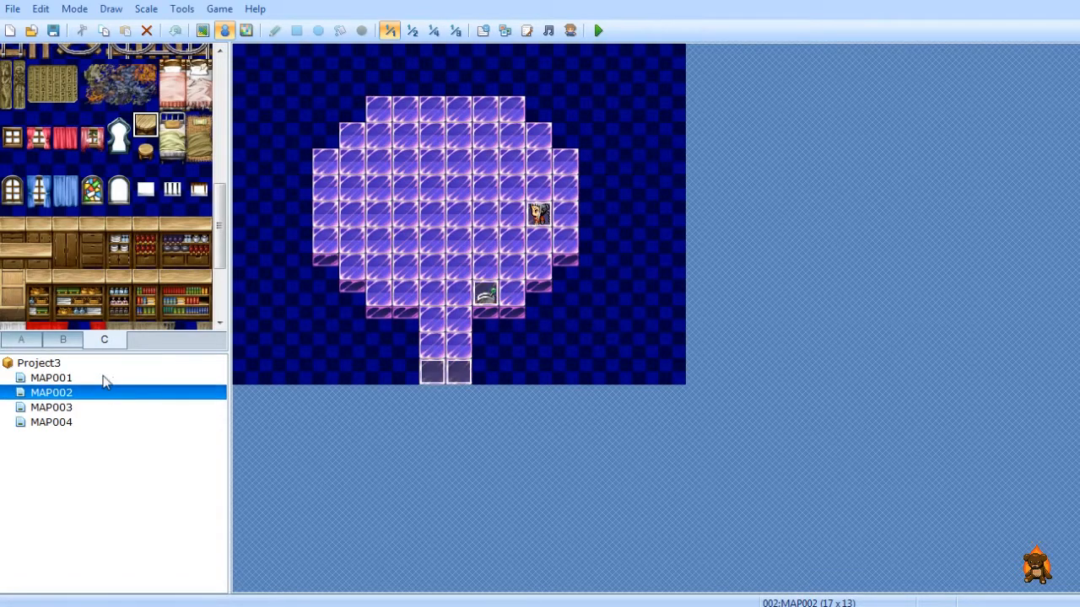
click(51, 377)
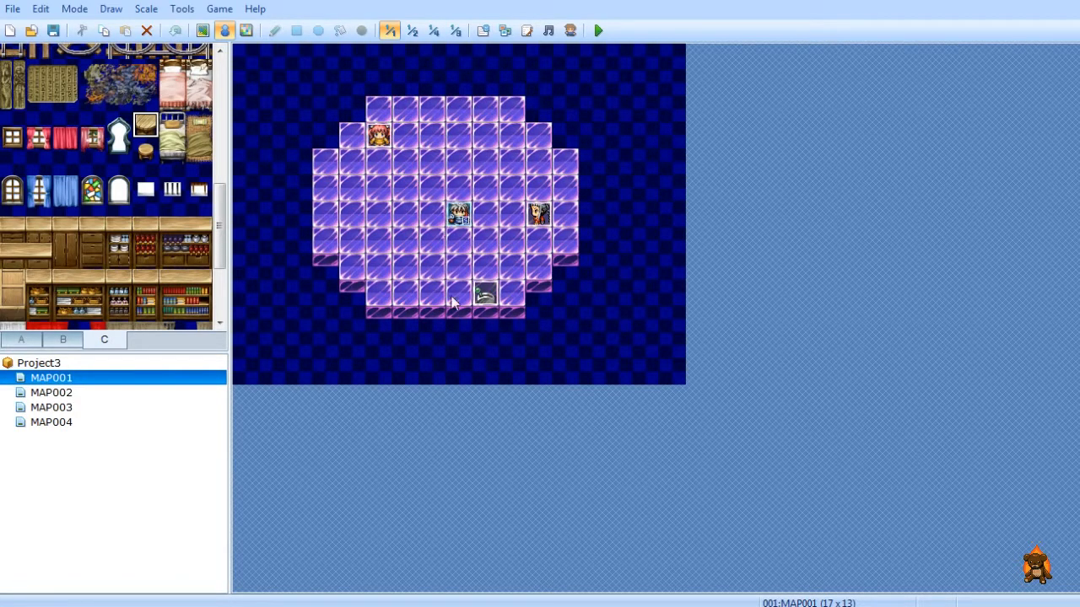
click(51, 392)
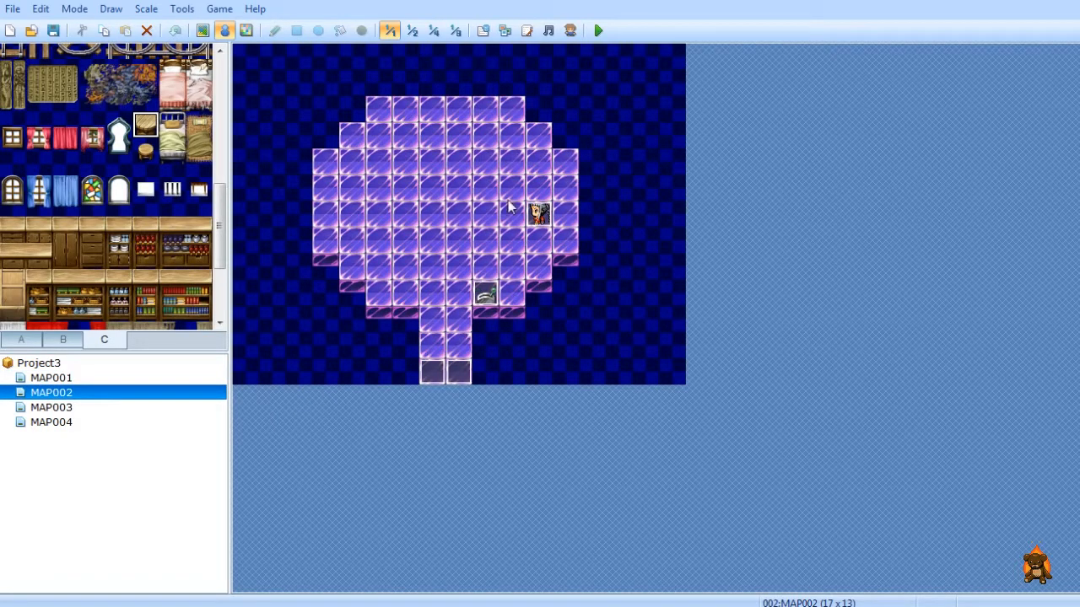
mouse_move(505, 247)
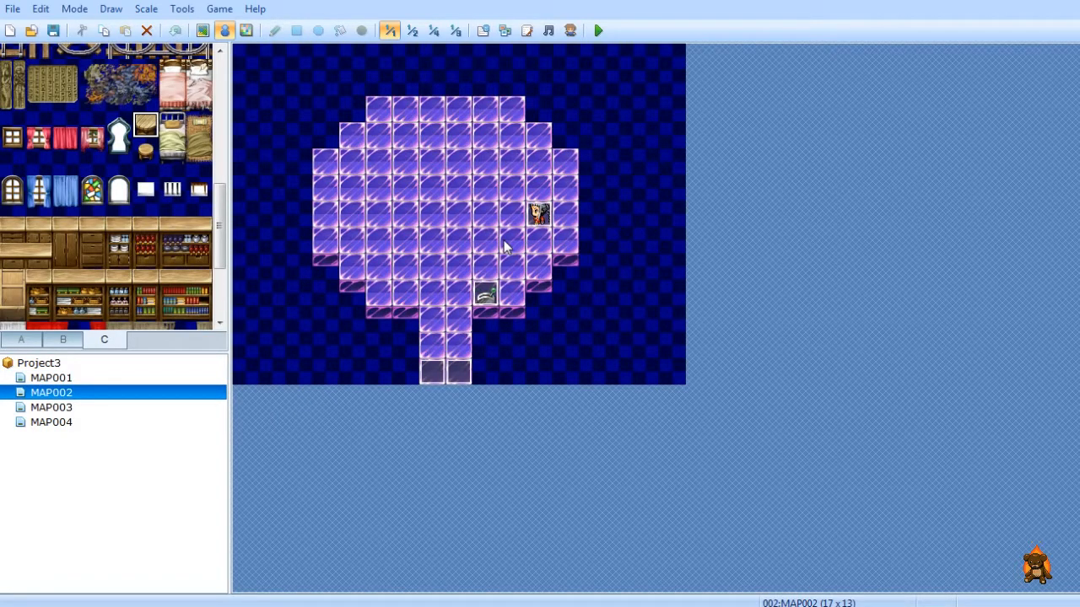
mouse_move(497, 241)
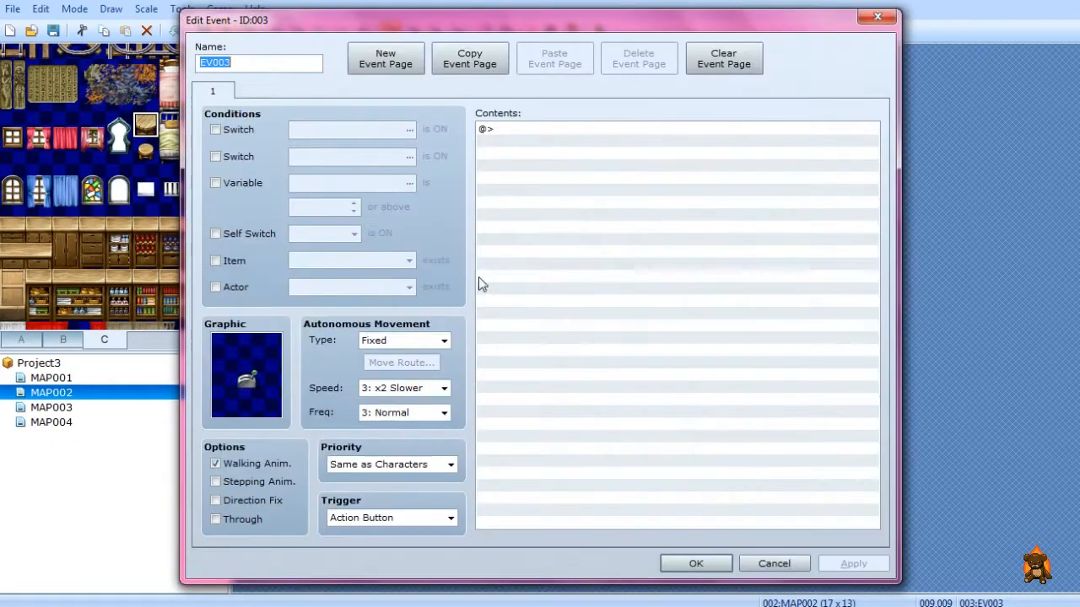
mouse_move(245, 125)
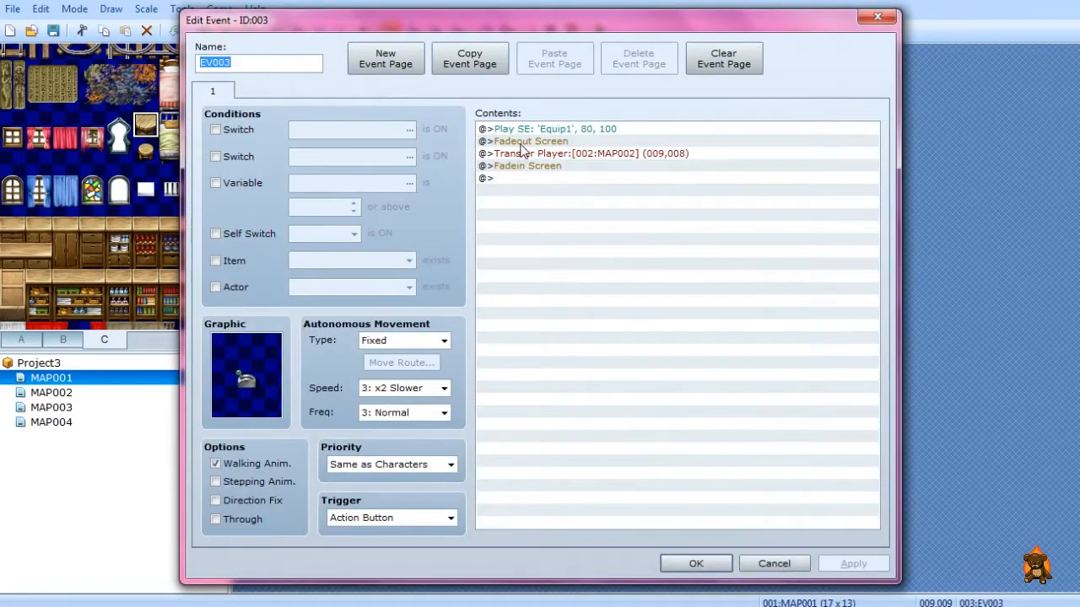
Insert a new command above Transfer Player in the switch event and start a Play SE command.
right_click(591, 154)
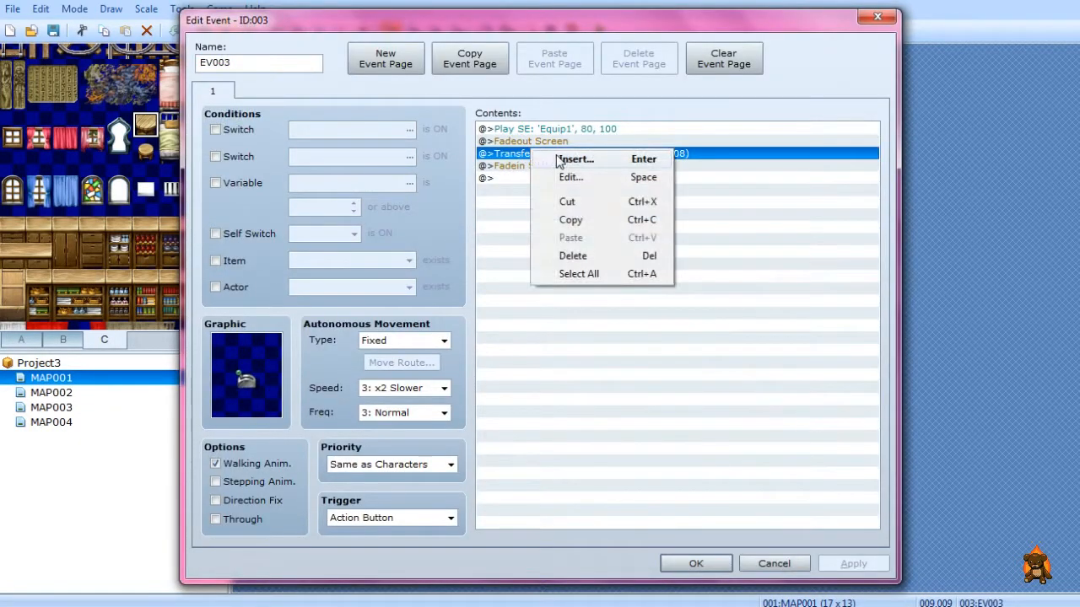
click(576, 159)
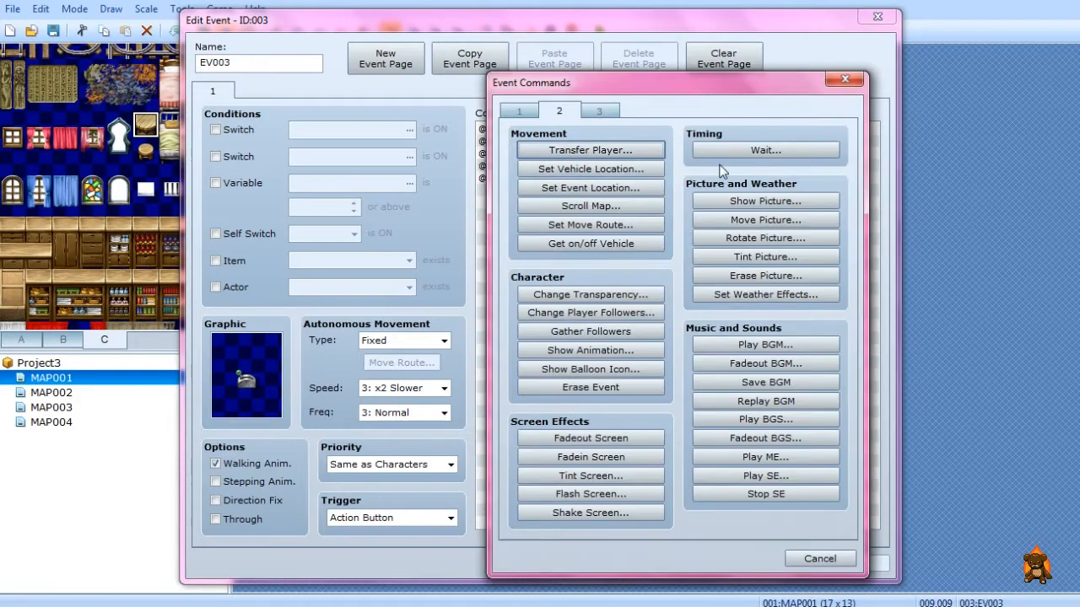
click(764, 475)
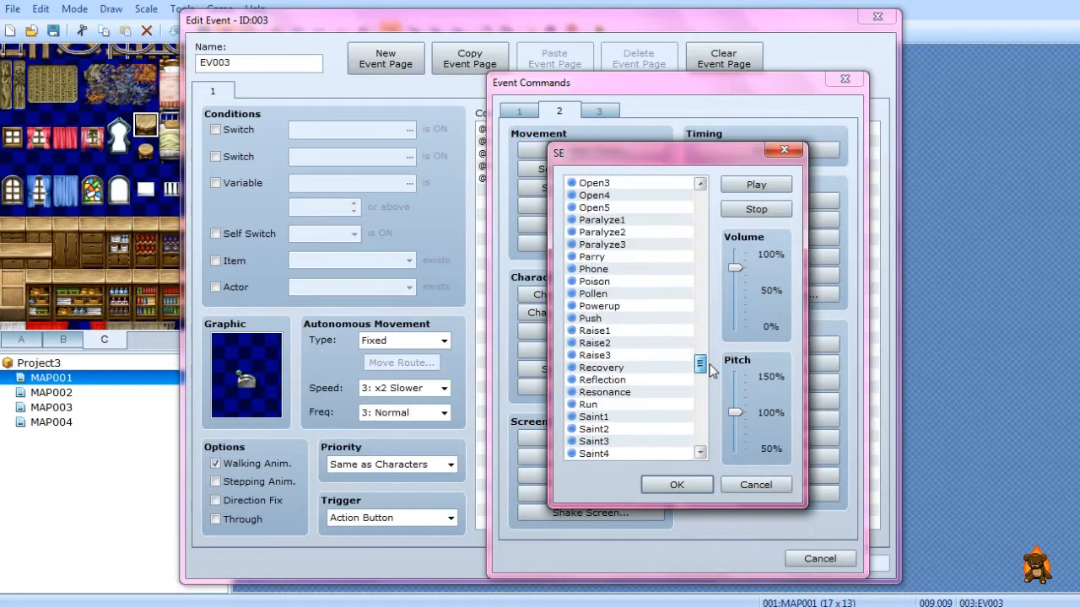
Preview a sound at 50% pitch, then select and play the Crossbow sound effect.
scroll(up, 3)
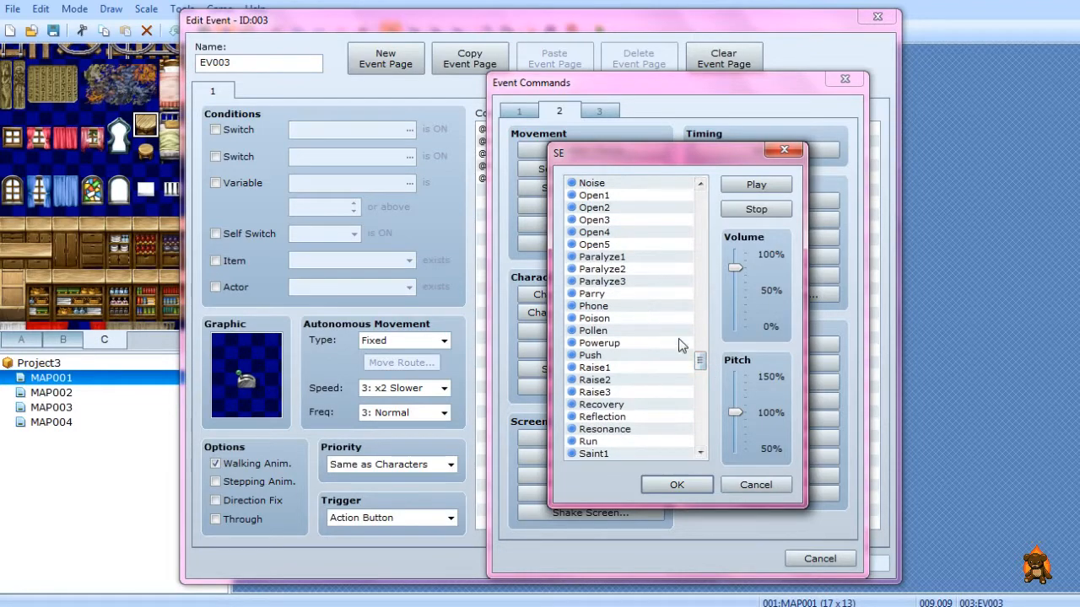
click(591, 354)
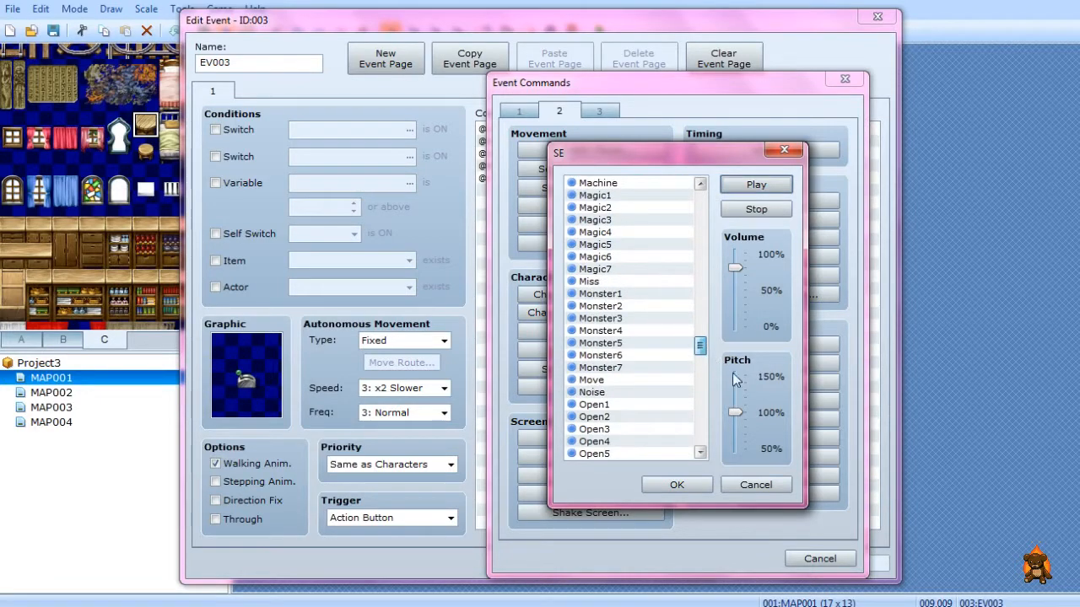
drag(734, 413, 734, 448)
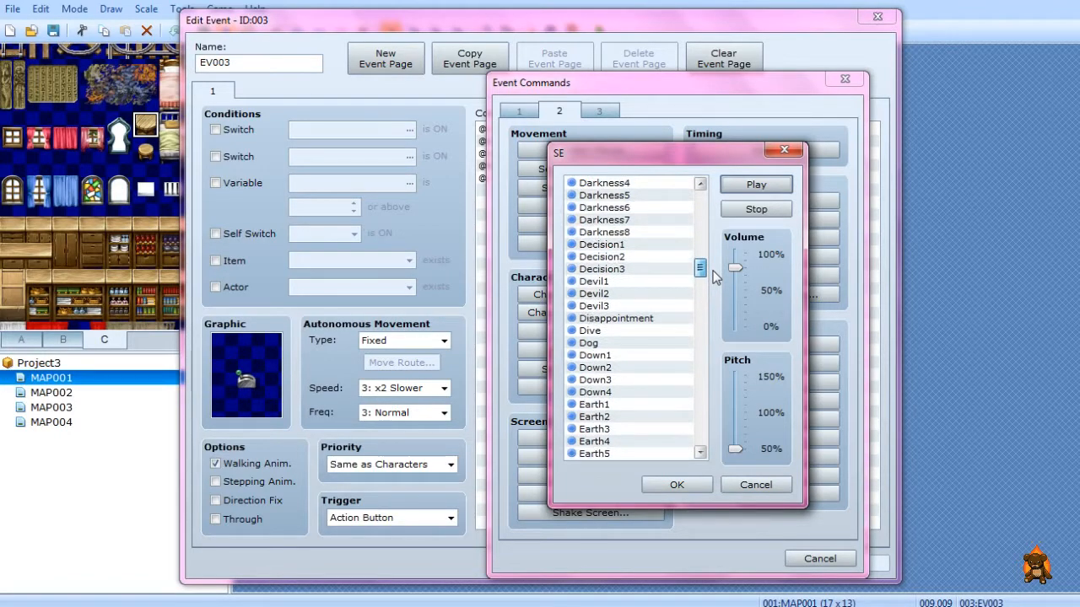
scroll(up, 3)
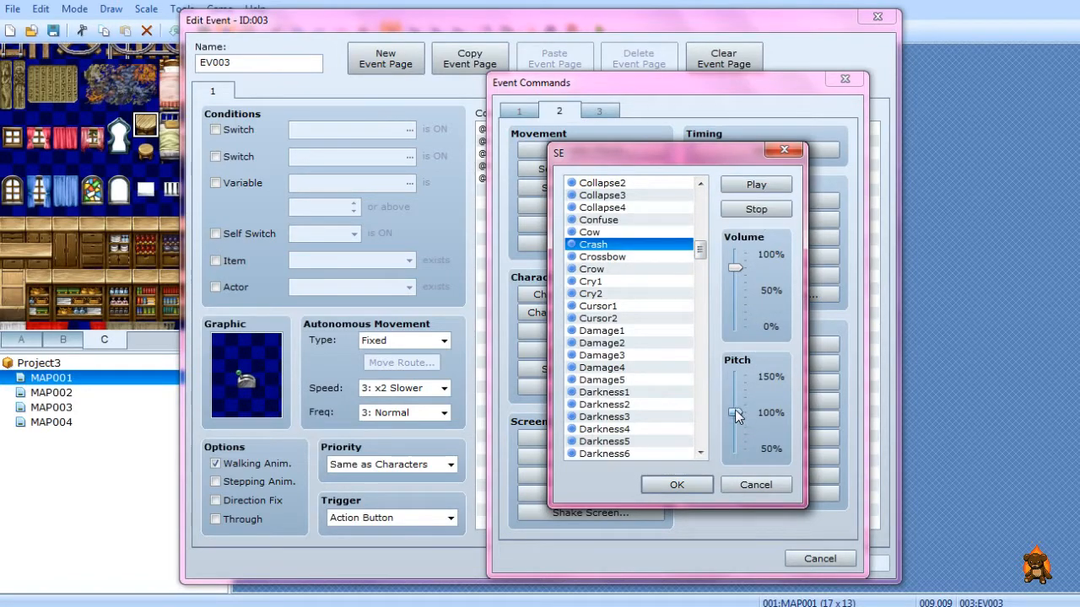
click(602, 256)
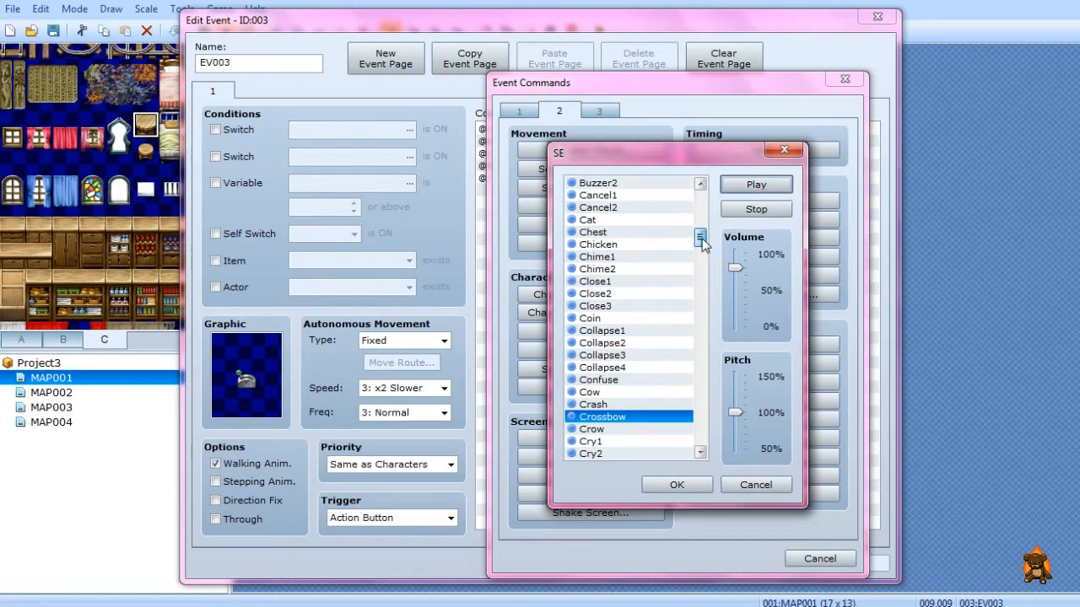
scroll(up, 3)
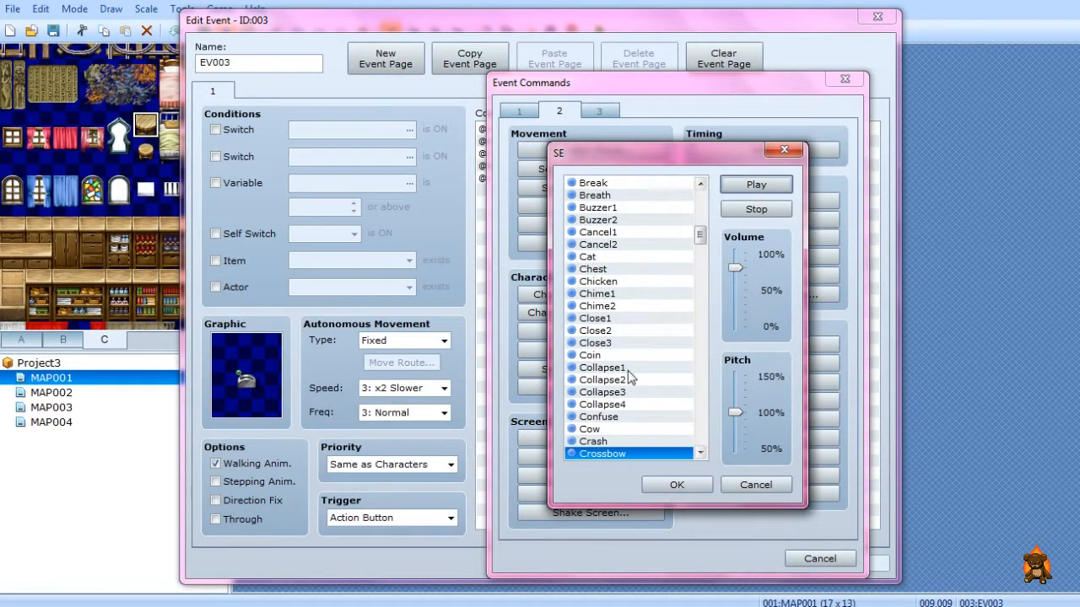
click(602, 367)
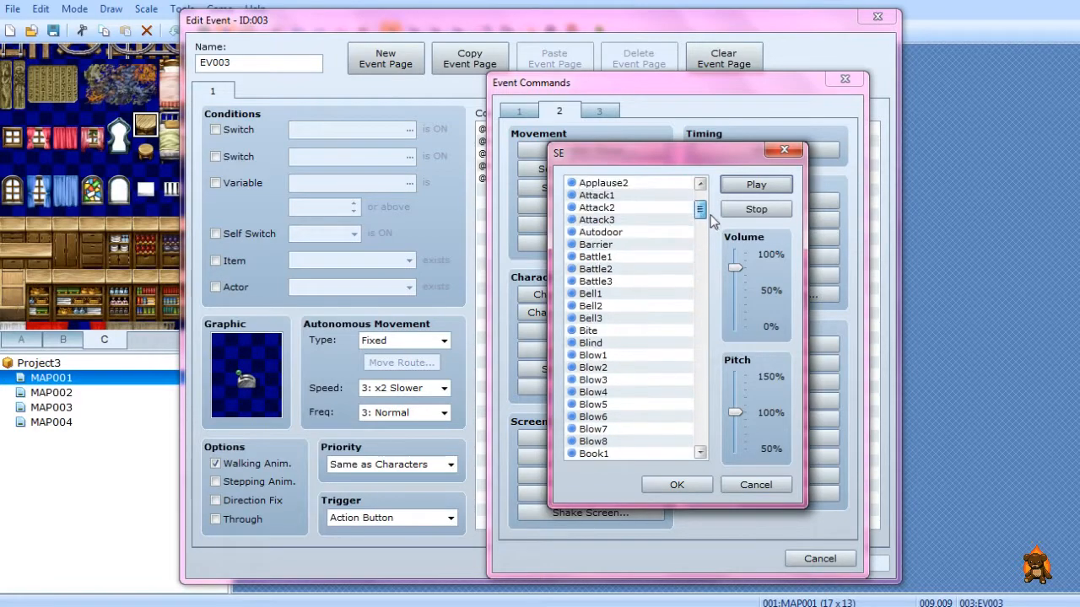
Preview the Push sound effect, then cancel so no new sound command is added.
scroll(up, 3)
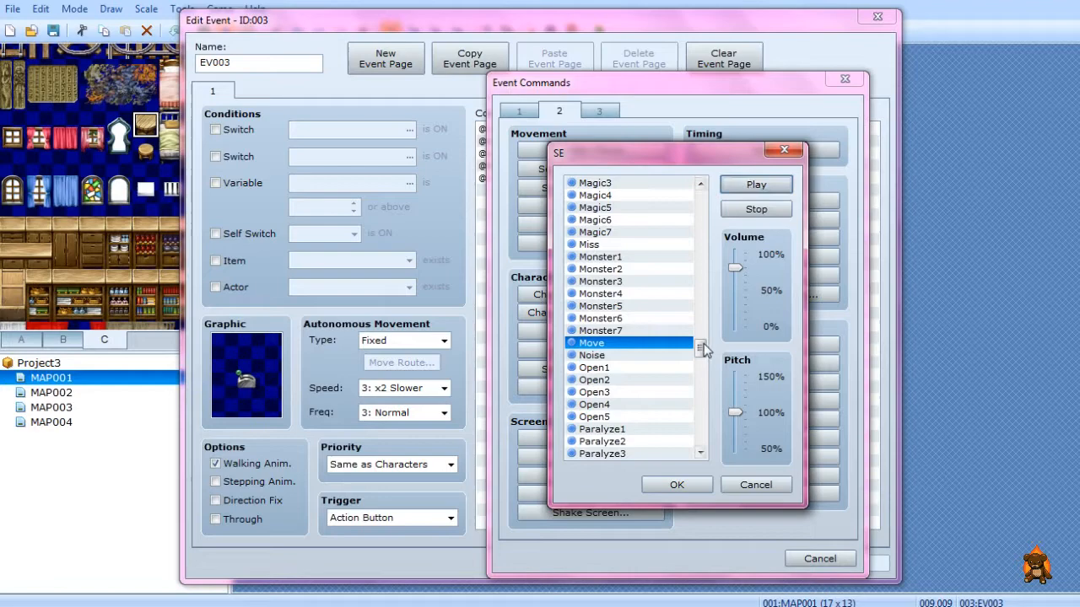
scroll(down, 3)
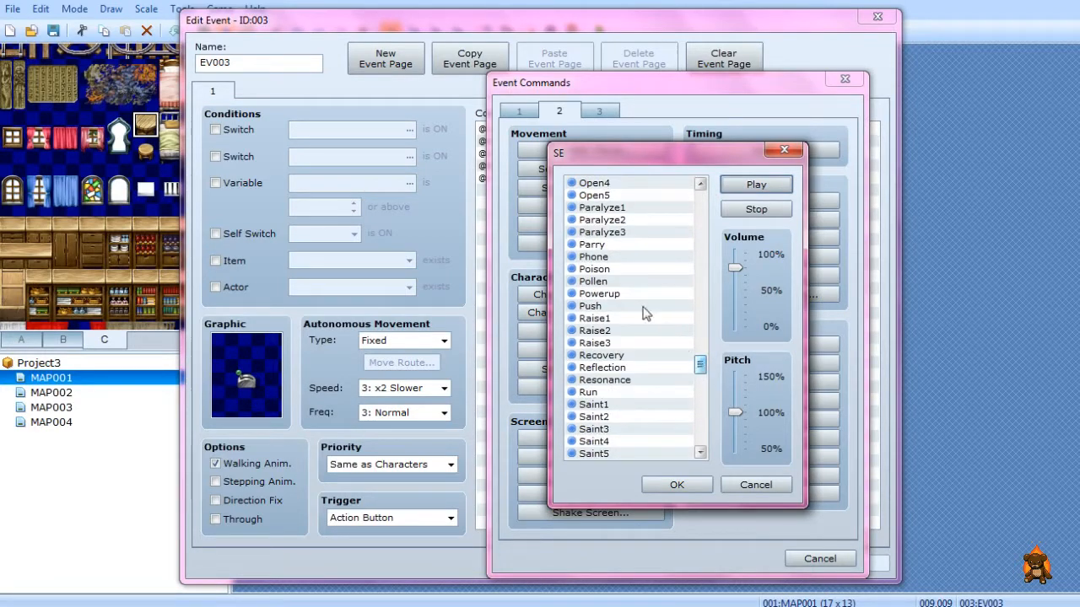
click(590, 306)
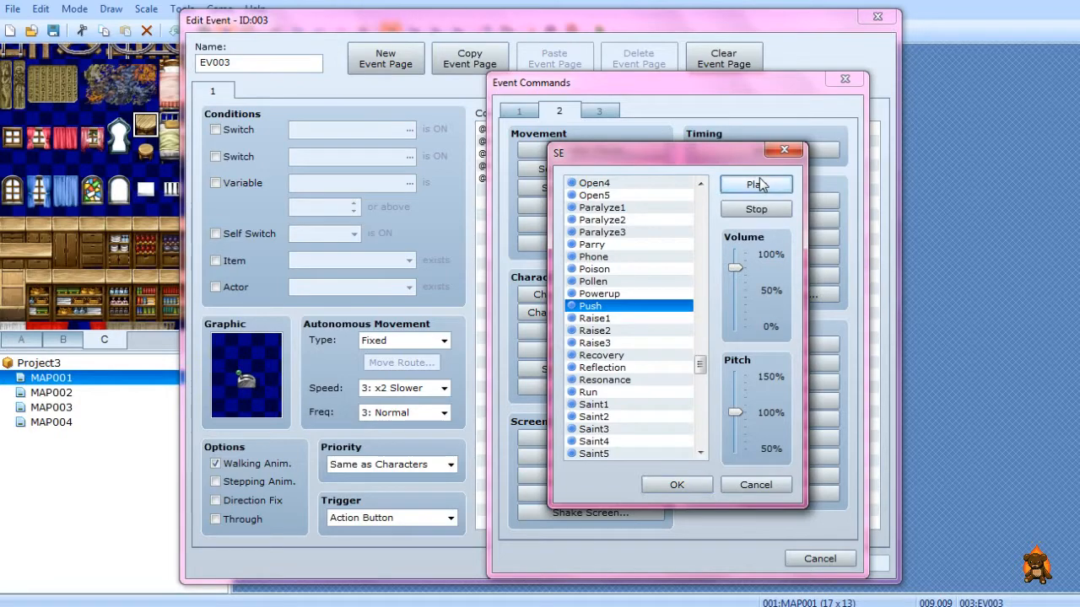
click(599, 293)
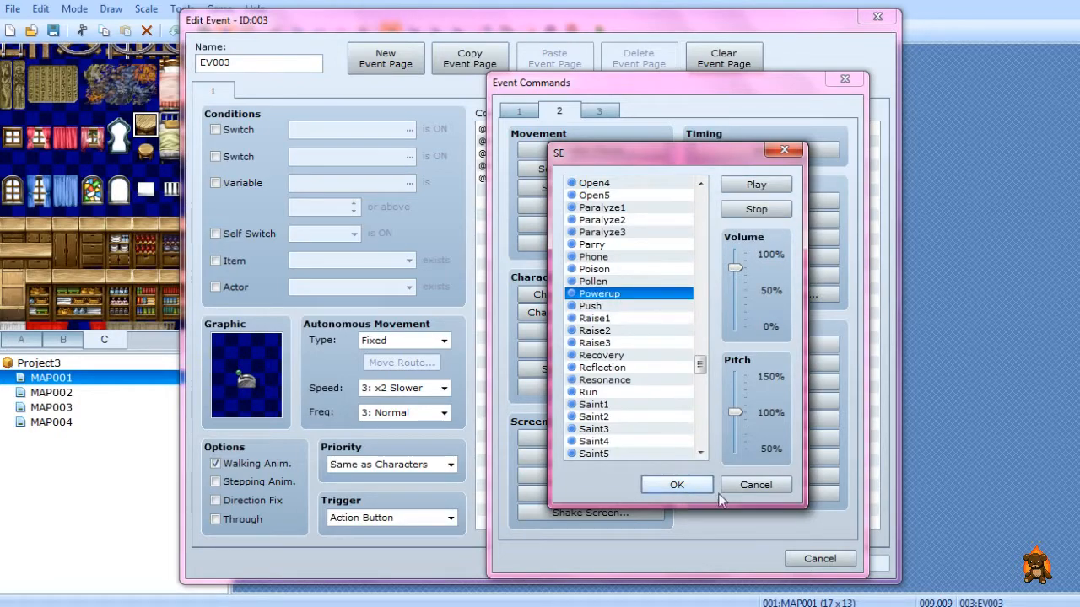
click(755, 484)
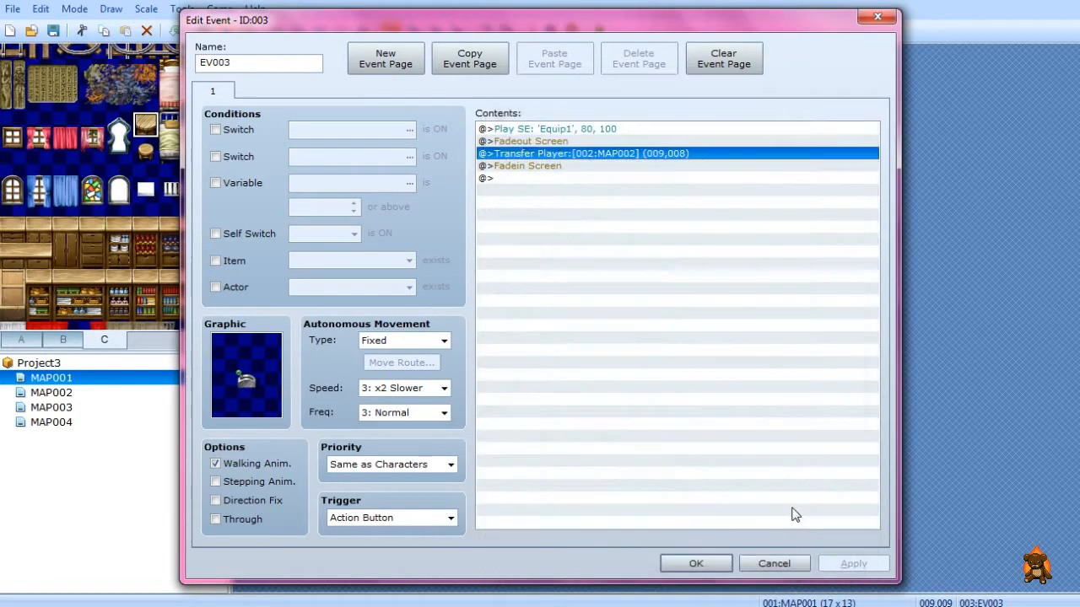
Cancel the switch event unchanged, show MAP002, then move to MAP003 for the bottle event.
click(722, 59)
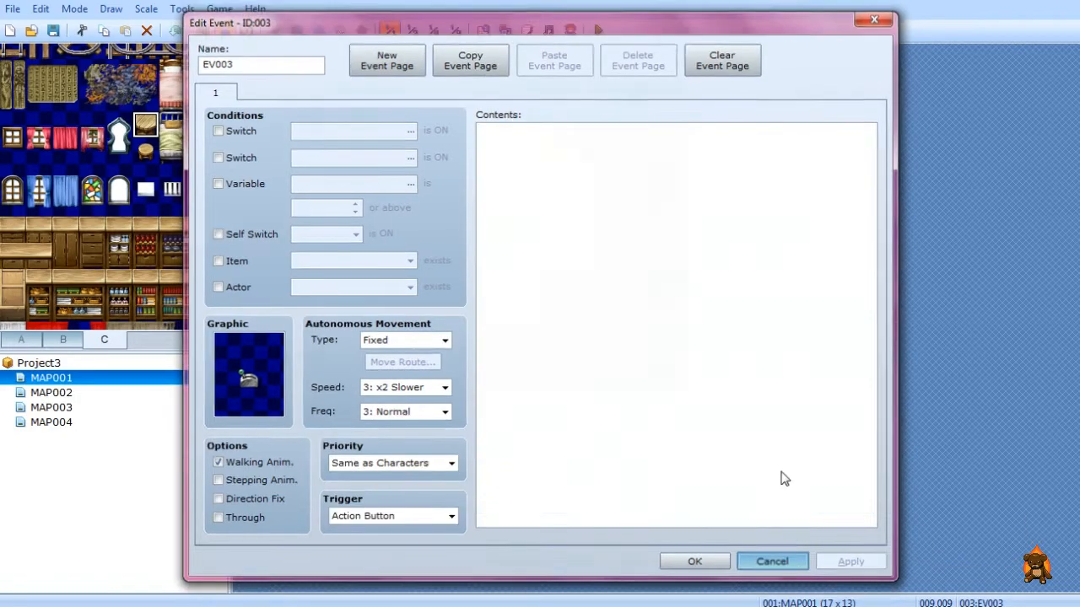
click(771, 561)
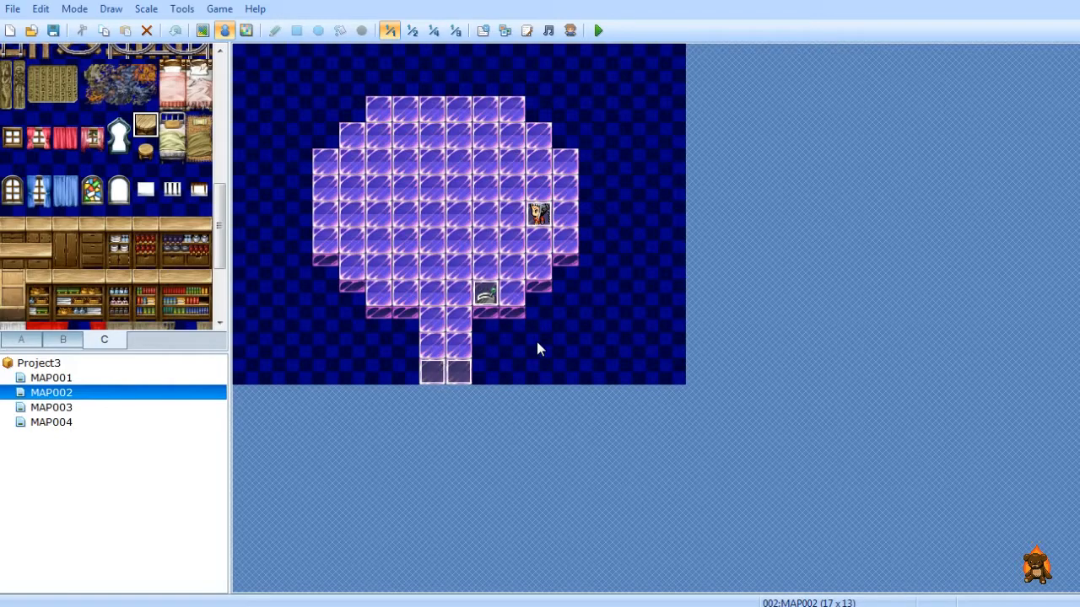
click(51, 407)
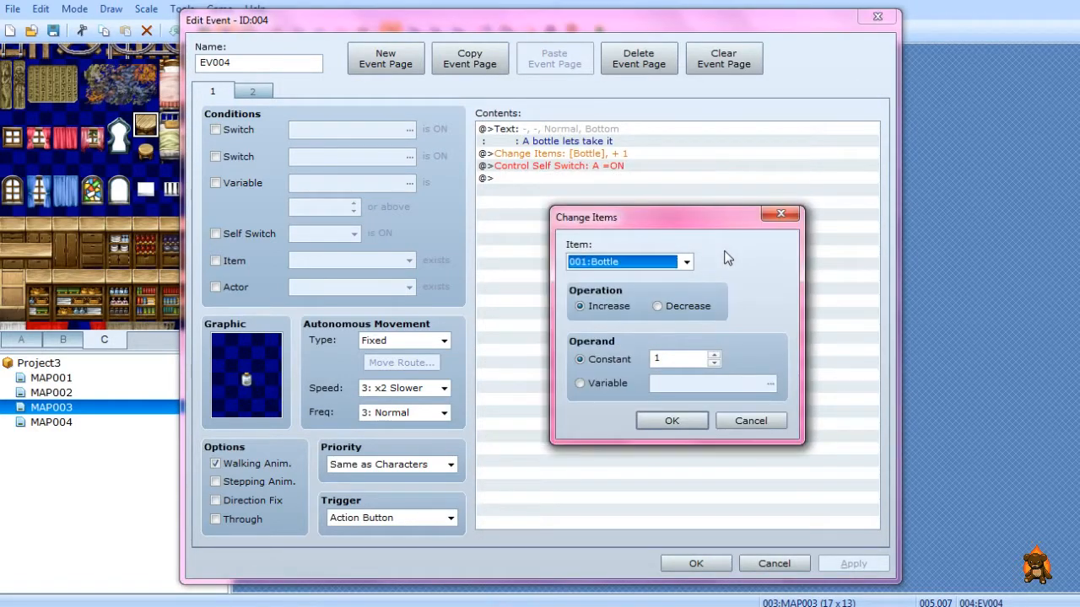
Set Change Items to add one 001:Bottle, check the self-switch-A second page, and save EV004.
click(686, 261)
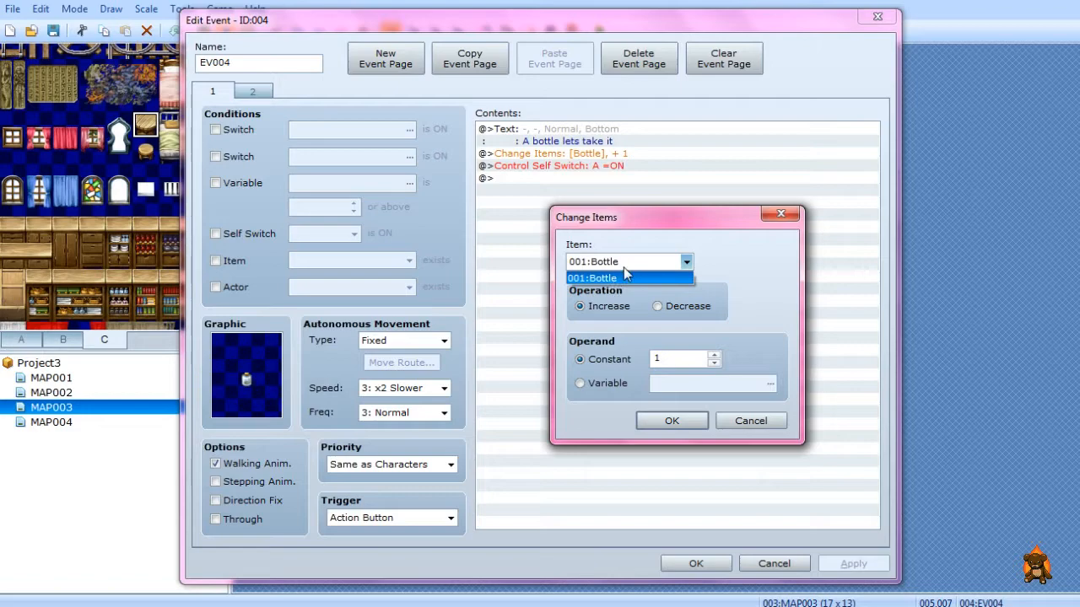
click(592, 279)
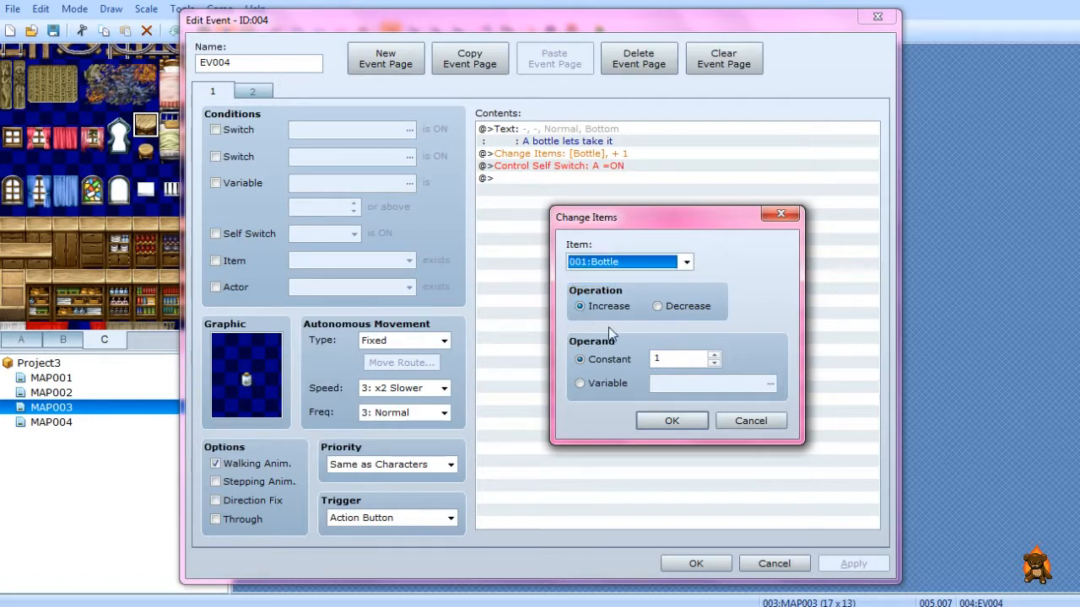
click(672, 420)
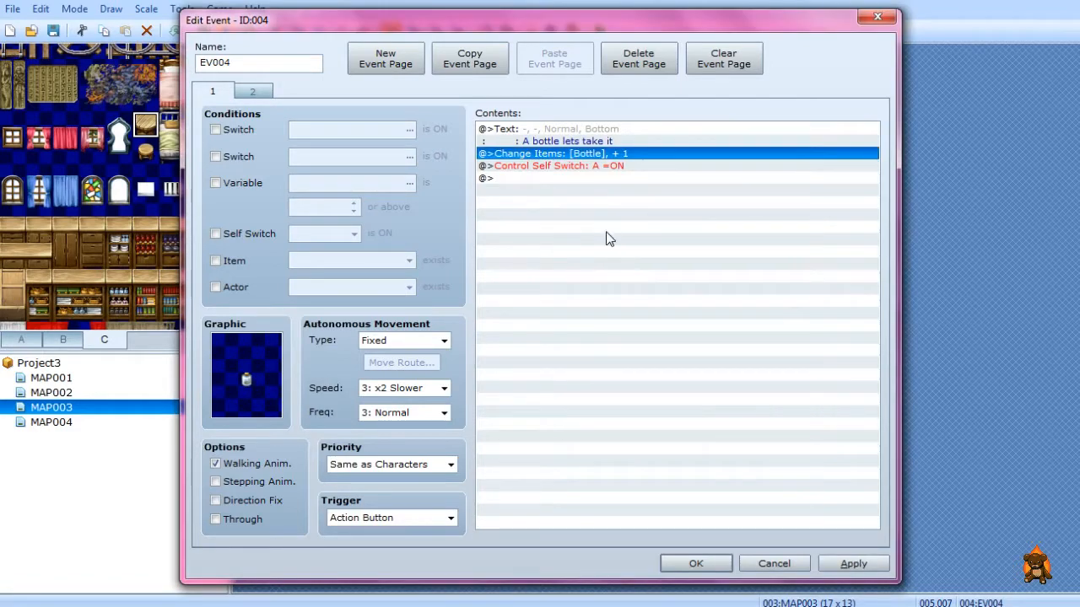
mouse_move(635, 177)
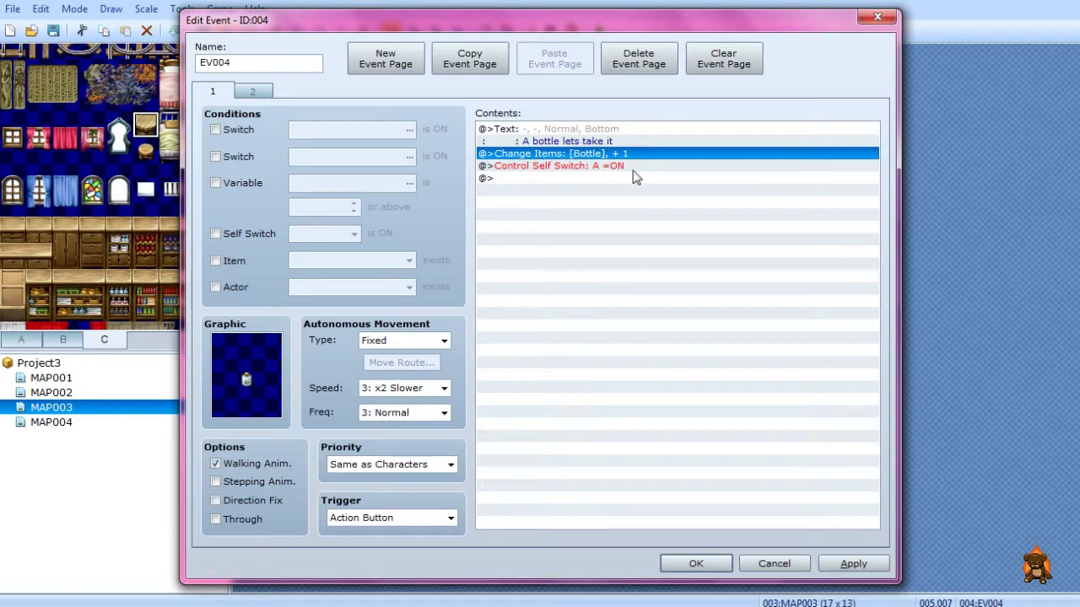
mouse_move(587, 172)
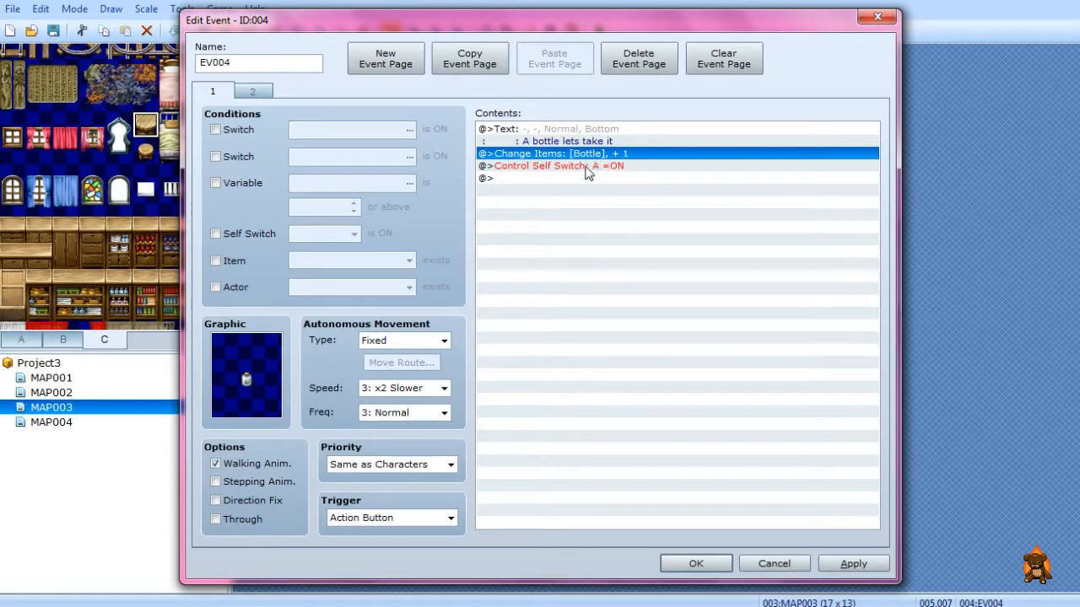
click(252, 90)
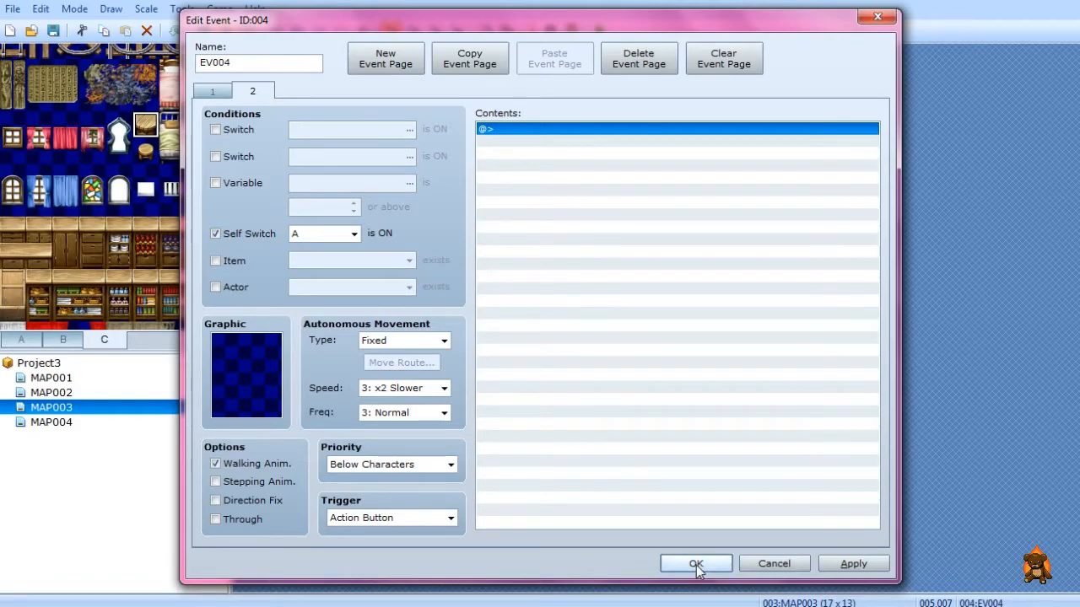
click(695, 564)
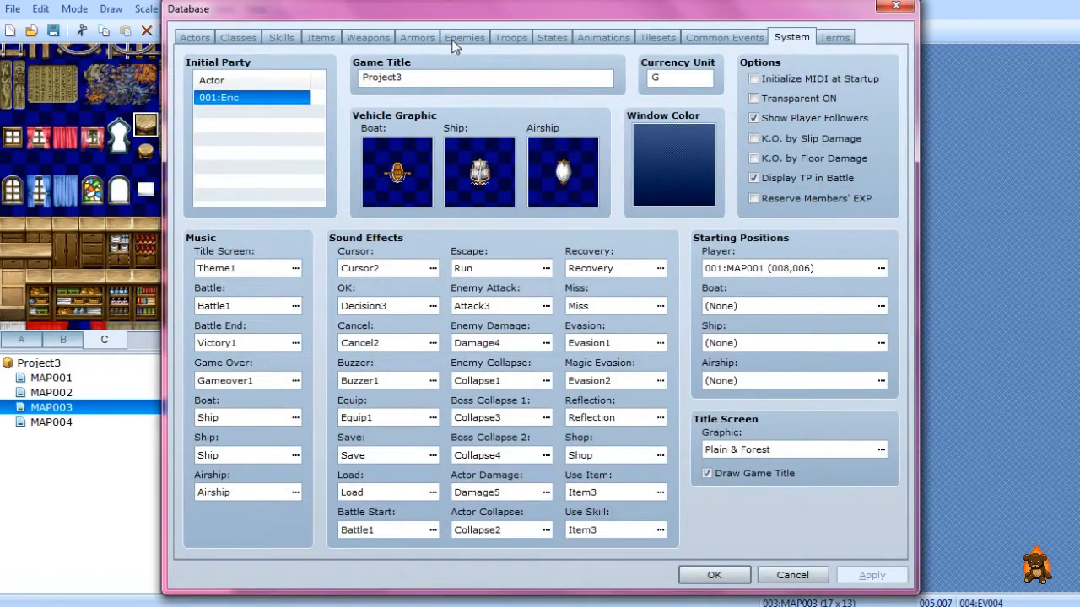
In the Database Items tab review Bottle (price 50, Recover HP 500), keep Occasion Always, and close.
click(657, 36)
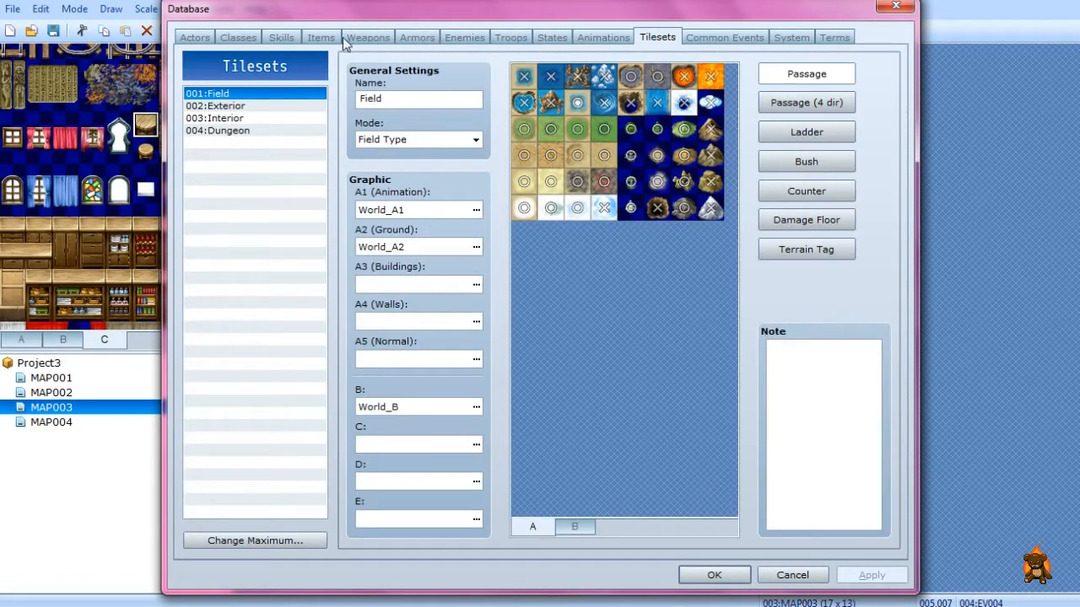
click(321, 36)
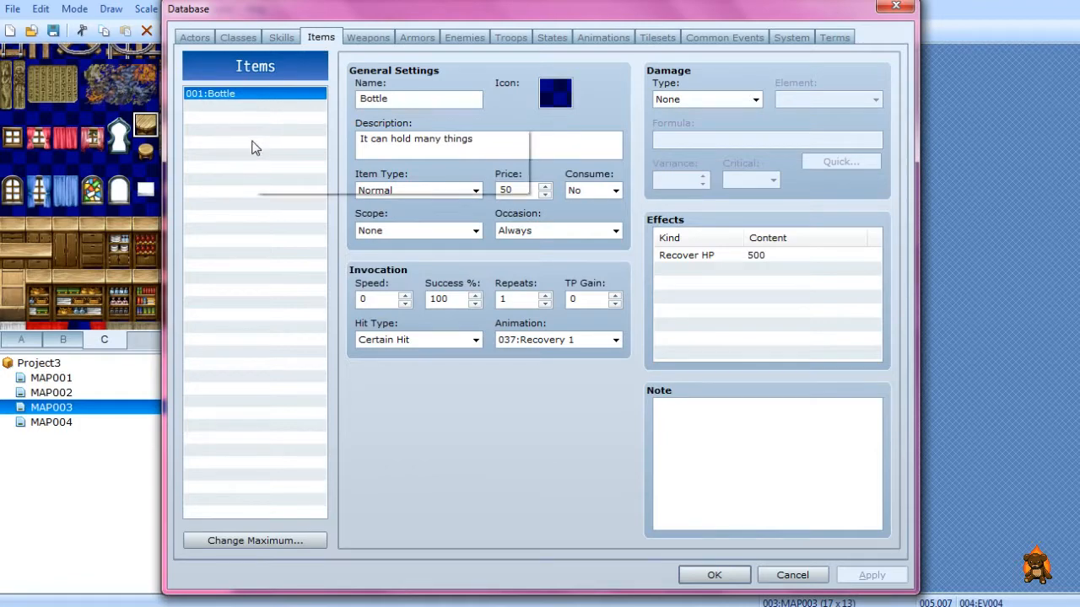
mouse_move(272, 245)
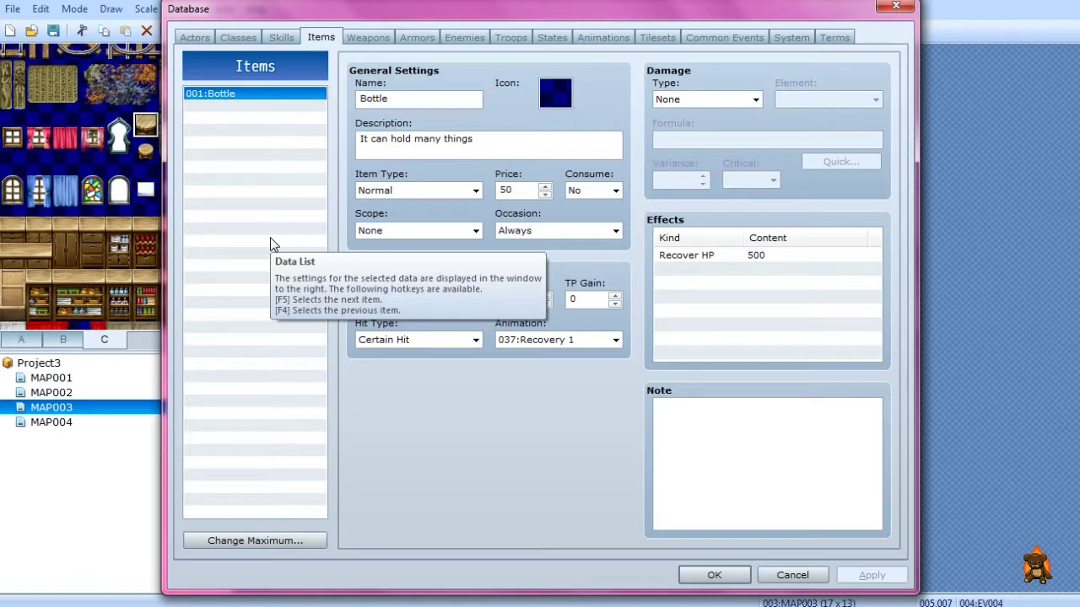
mouse_move(497, 411)
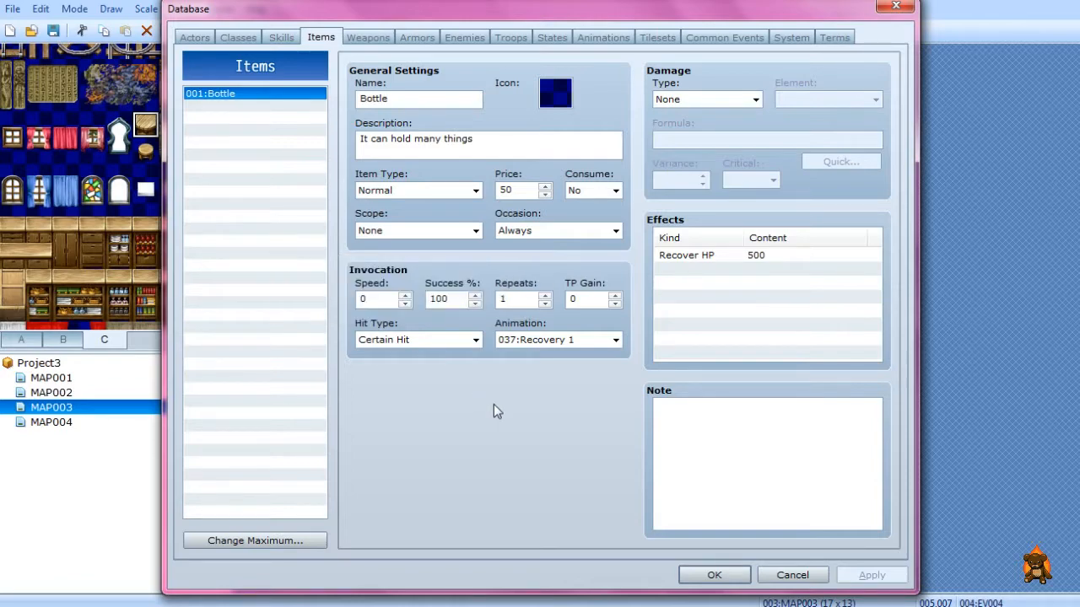
mouse_move(480, 388)
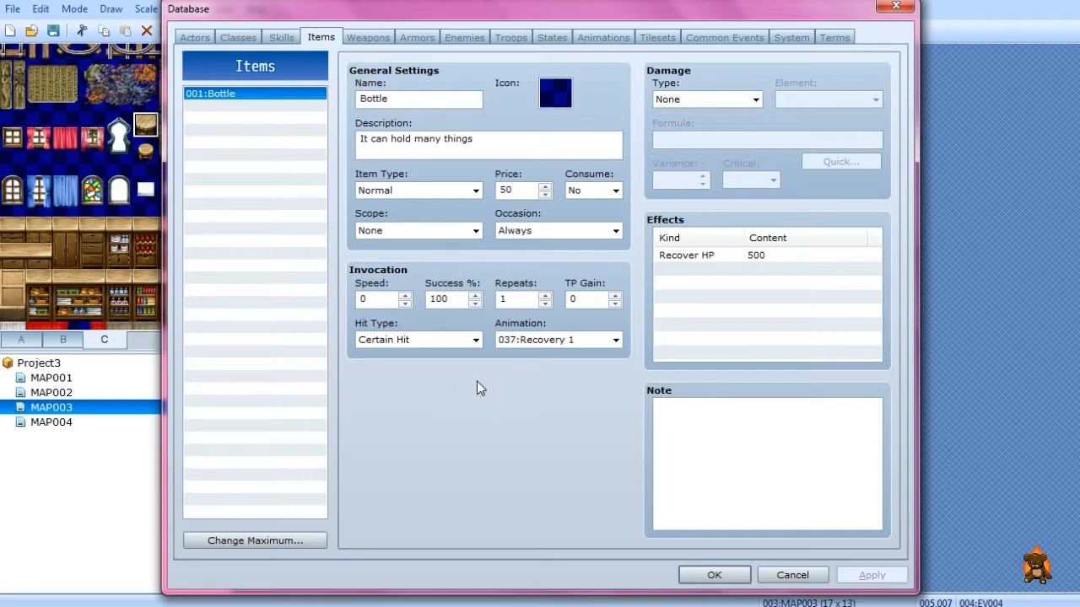
click(254, 540)
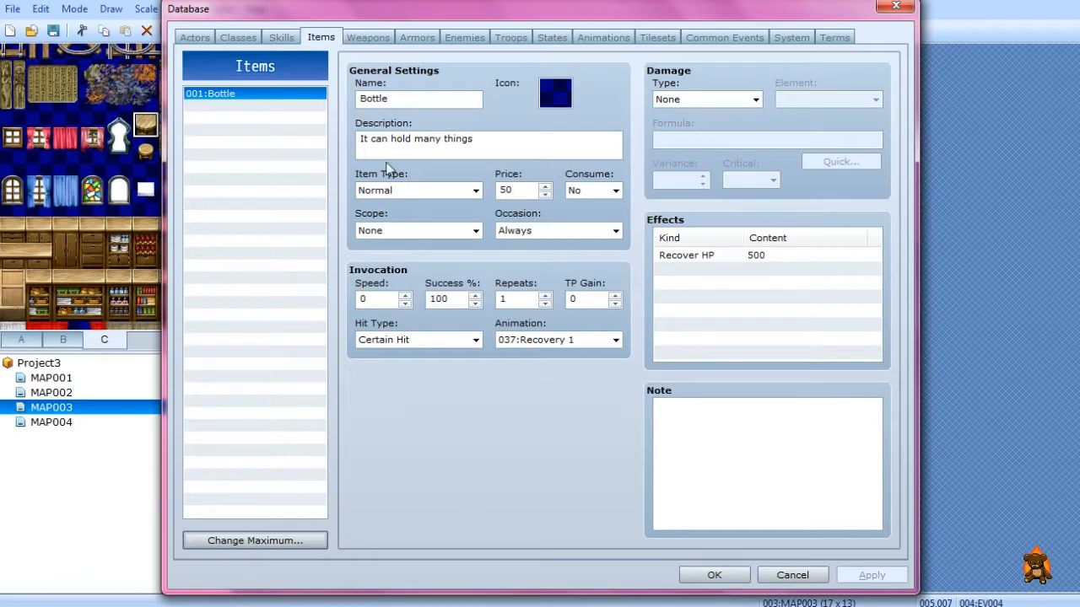
mouse_move(579, 206)
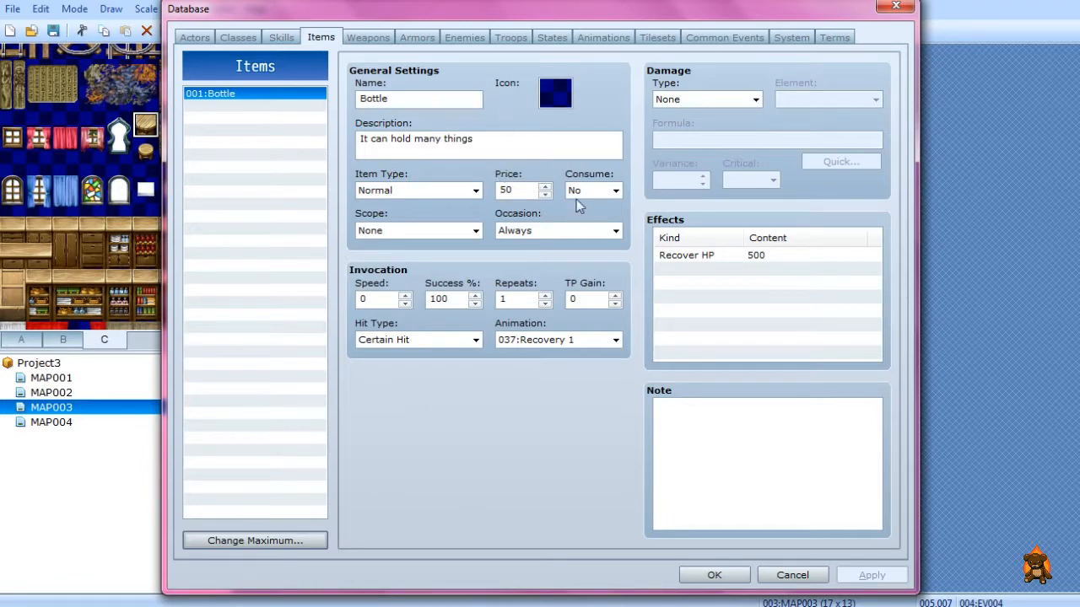
mouse_move(424, 243)
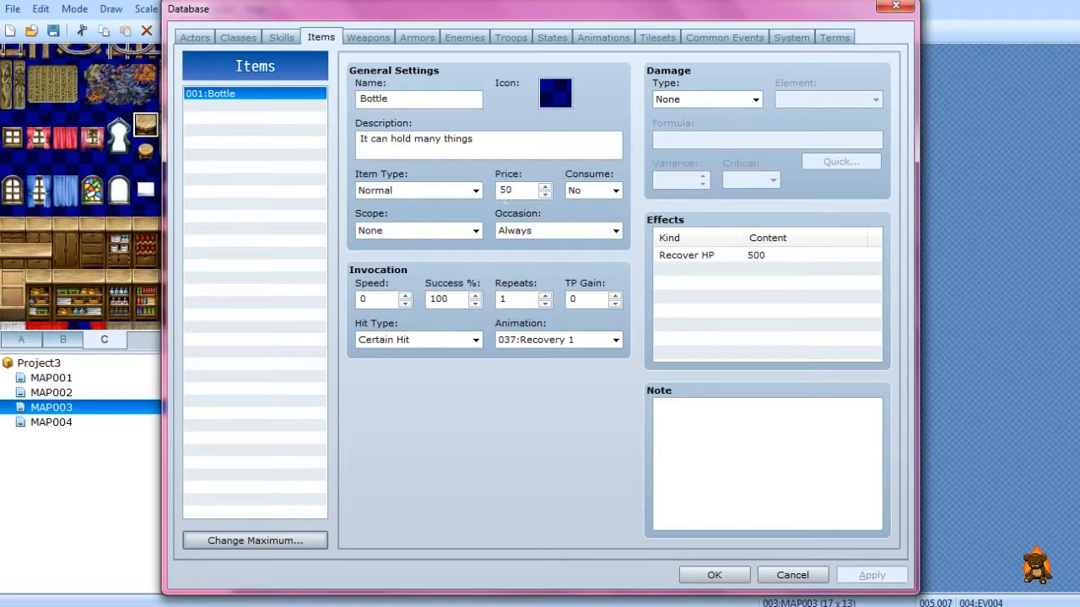
click(615, 230)
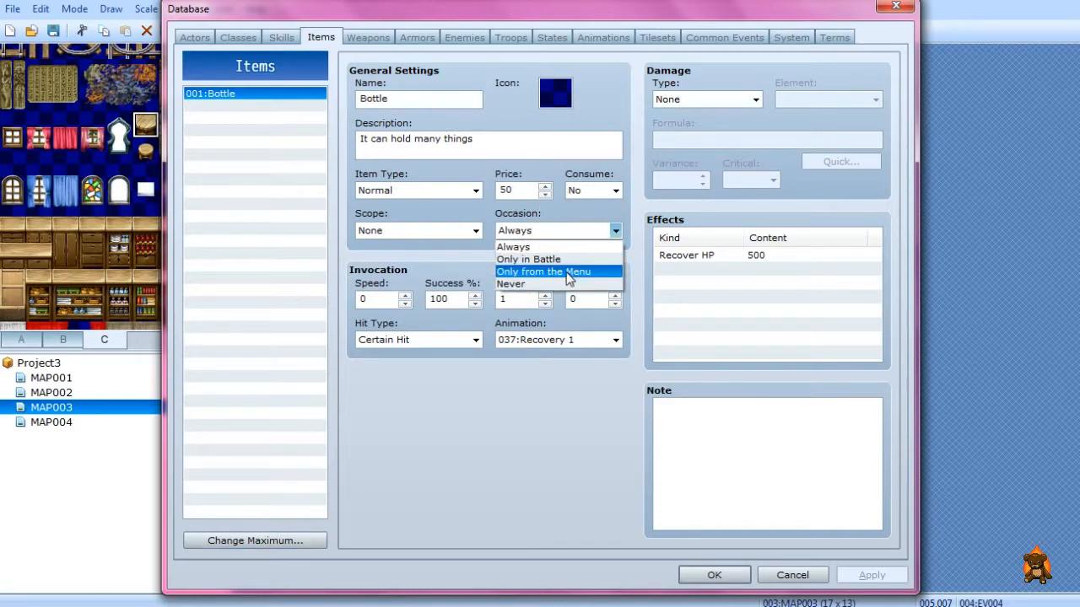
mouse_move(548, 274)
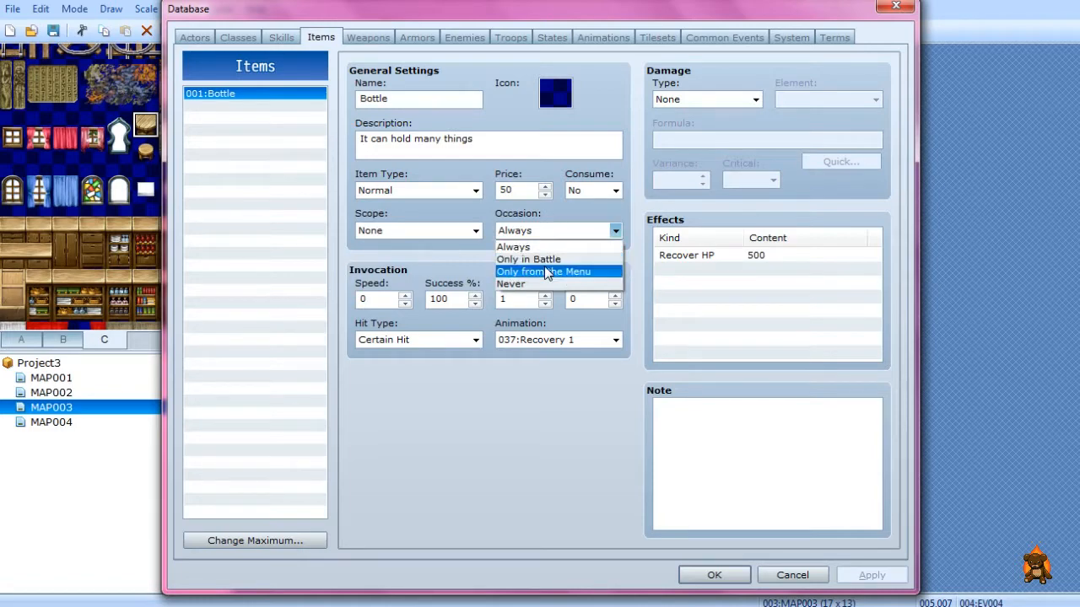
mouse_move(557, 207)
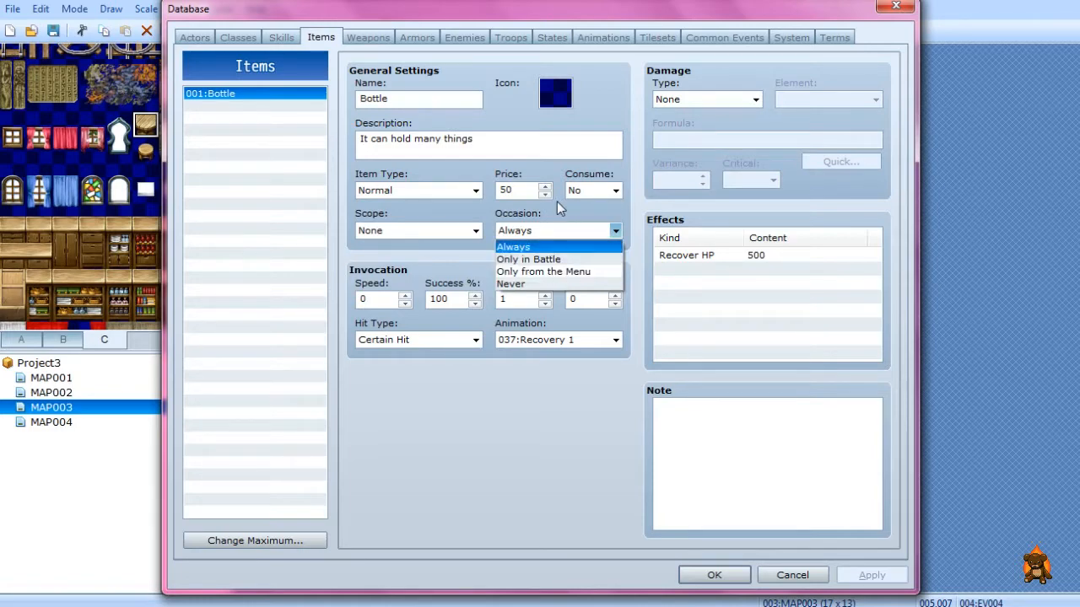
click(513, 245)
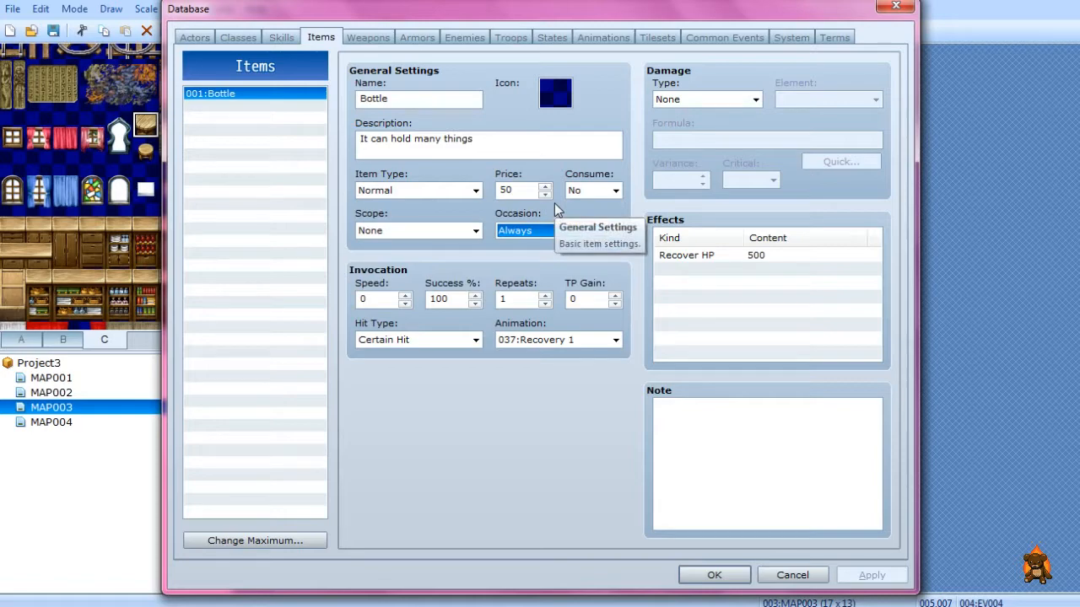
mouse_move(481, 192)
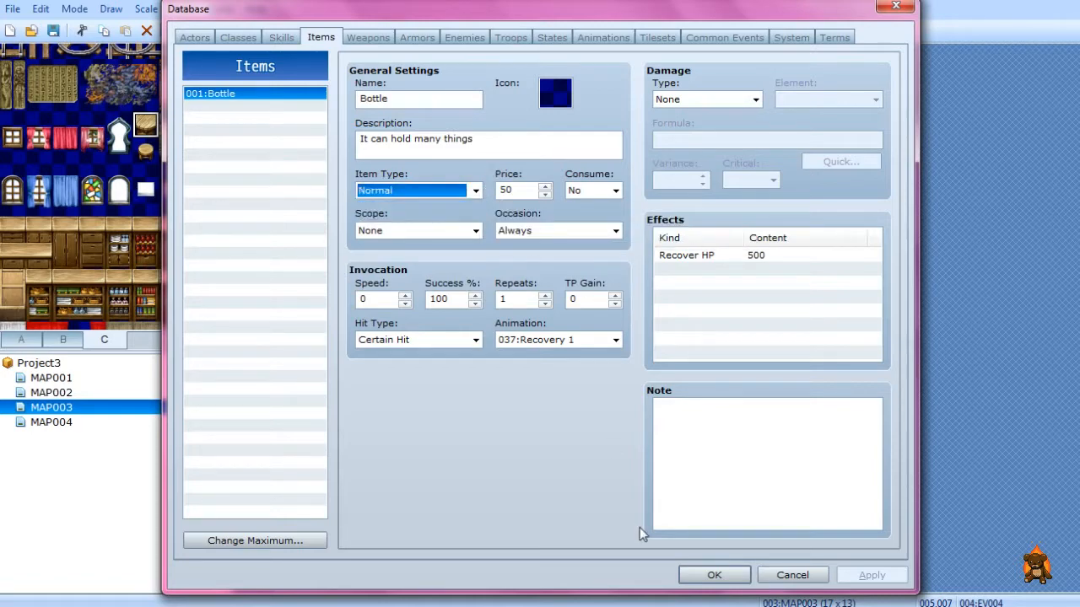
mouse_move(714, 574)
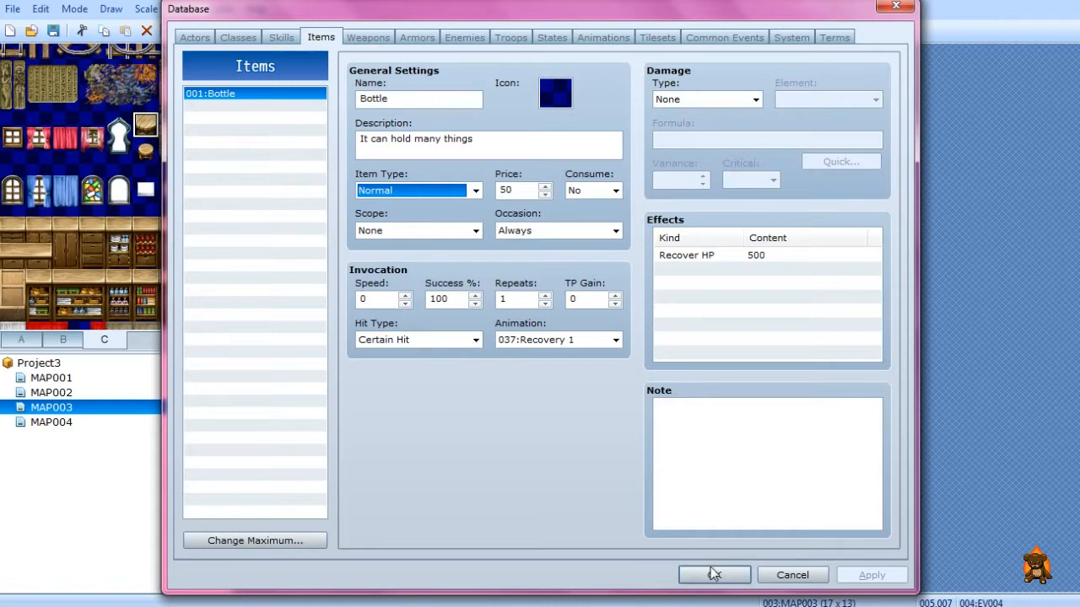
click(713, 575)
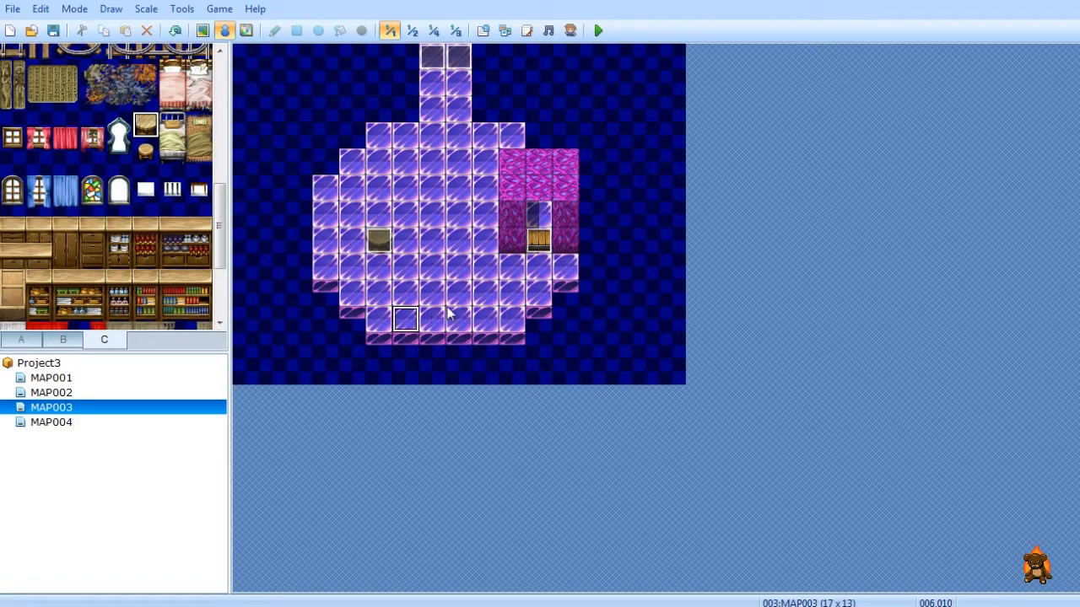
mouse_move(711, 248)
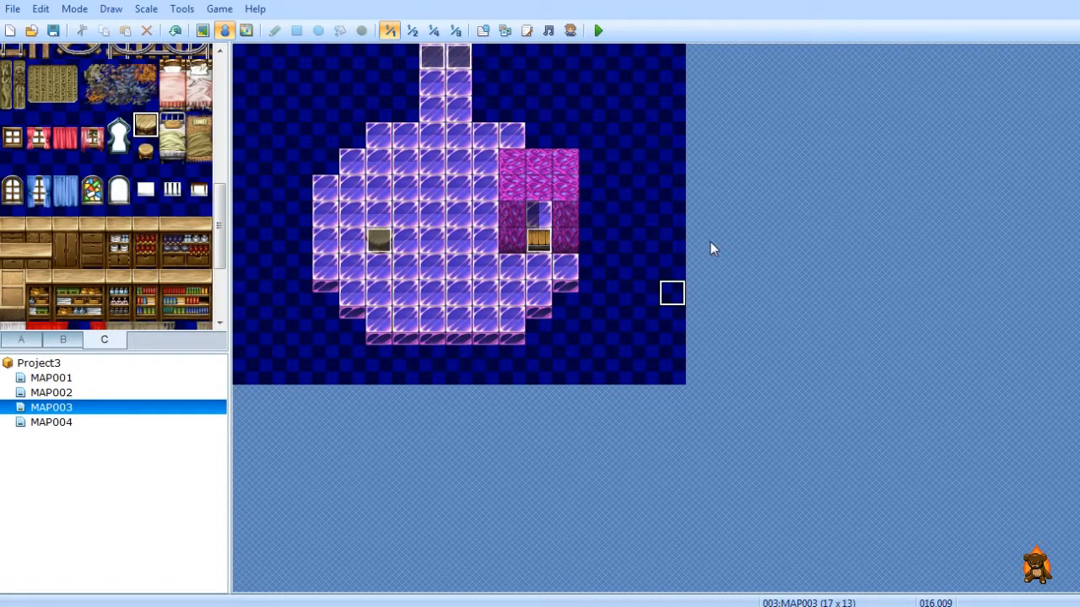
mouse_move(716, 221)
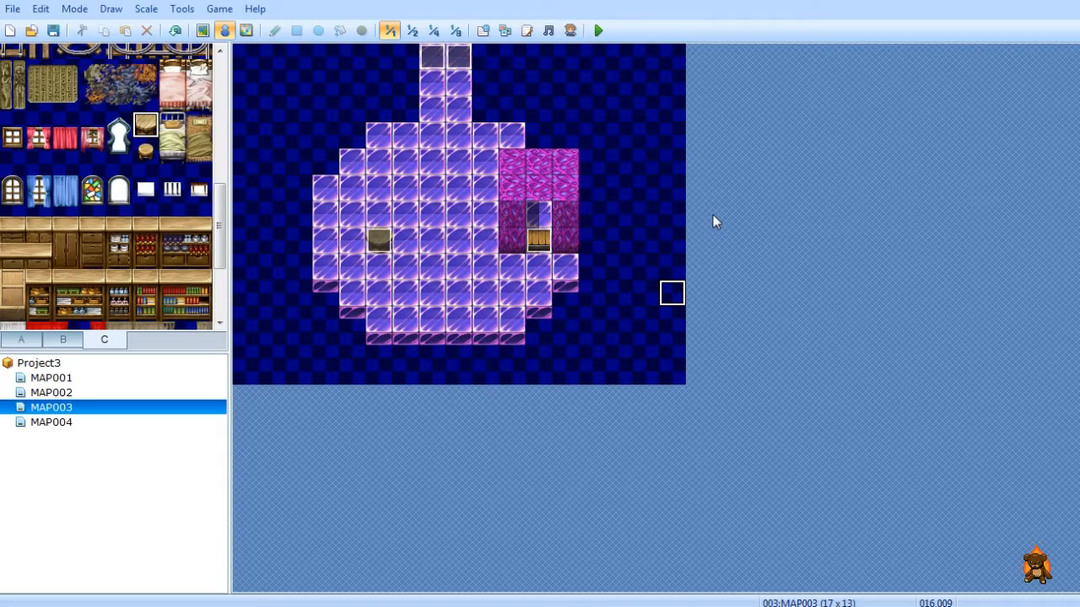
mouse_move(718, 257)
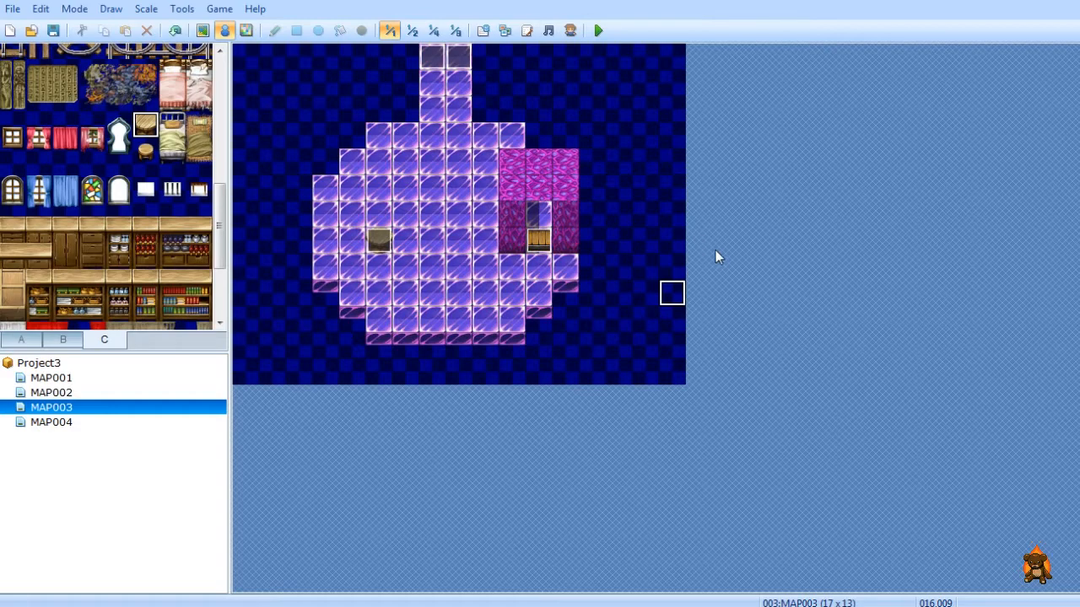
mouse_move(721, 261)
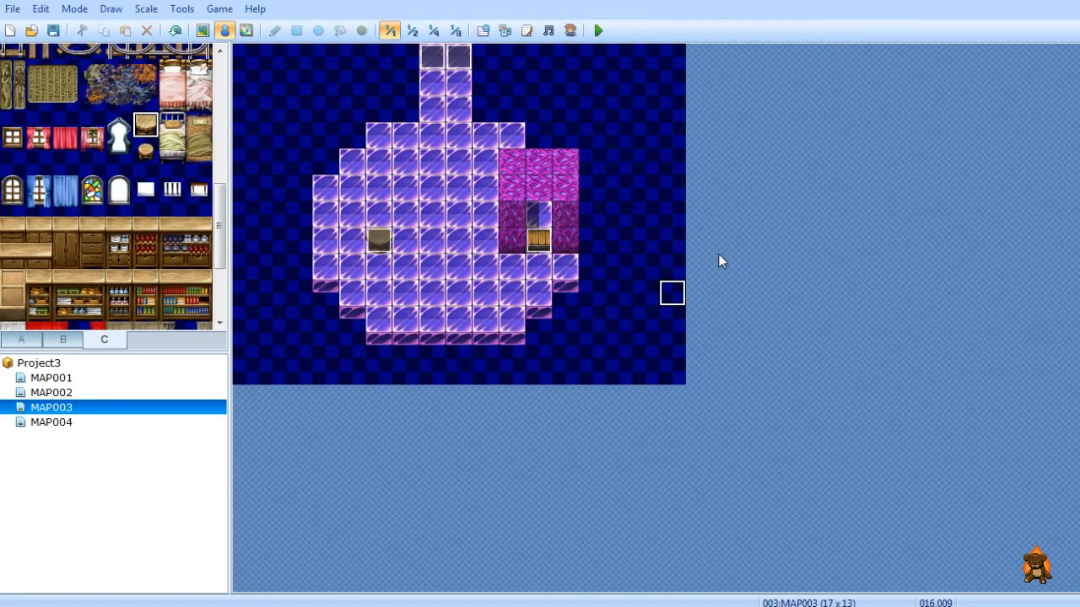